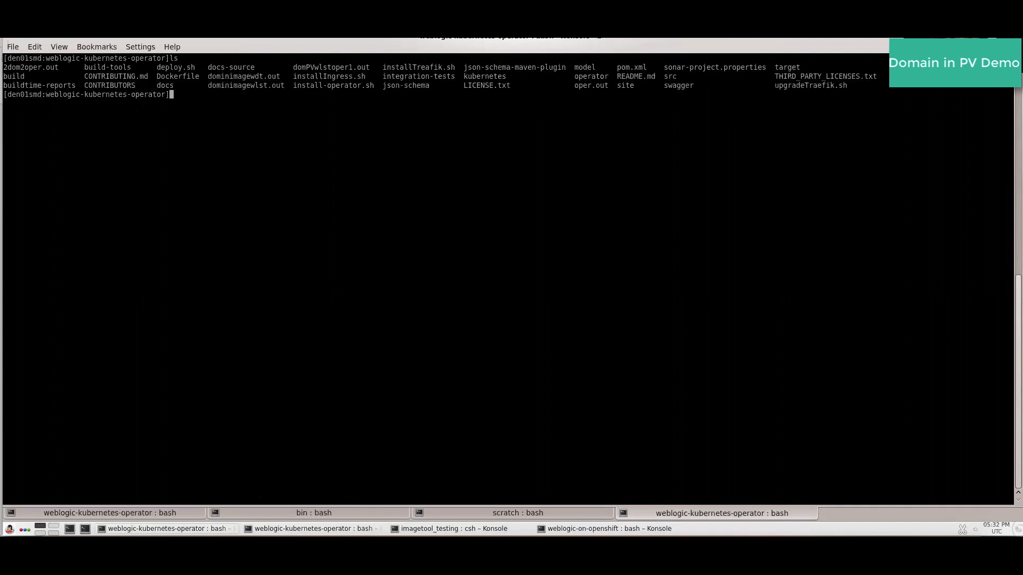
Run ./install-operator.sh and confirm the operator helm release with helm ls.
type("./instal")
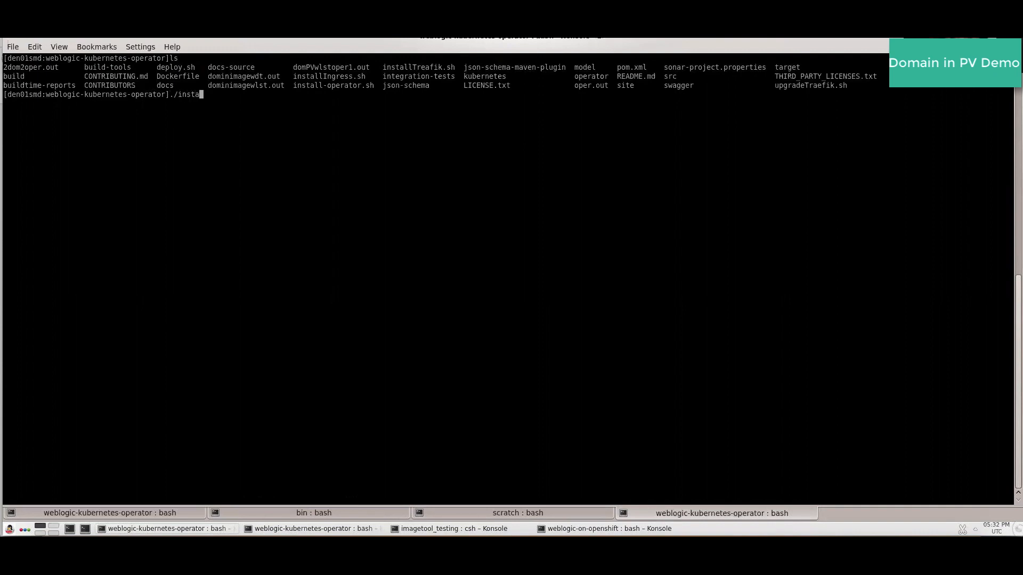
type("ll-op")
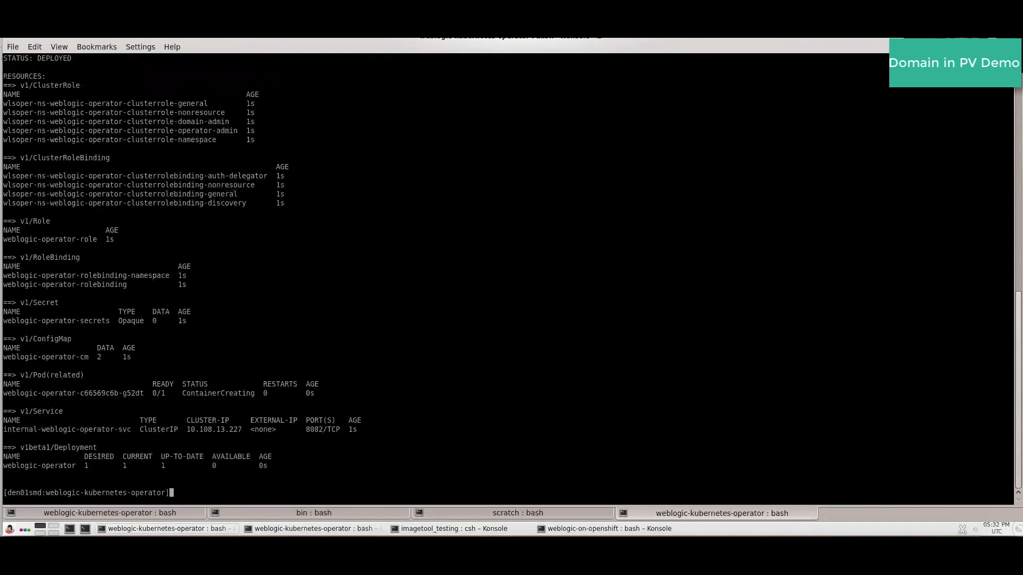
type("h")
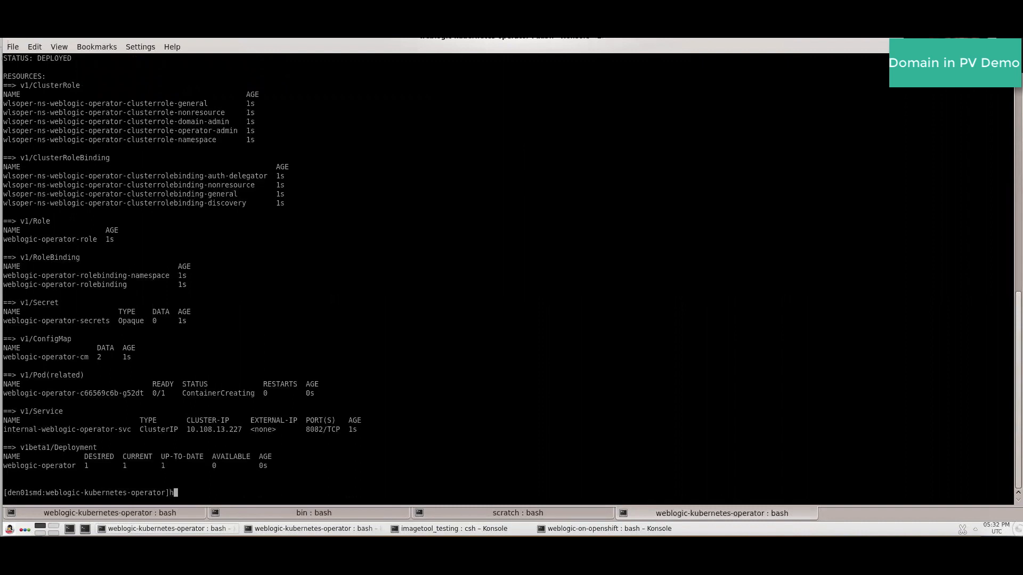
type("elm ls")
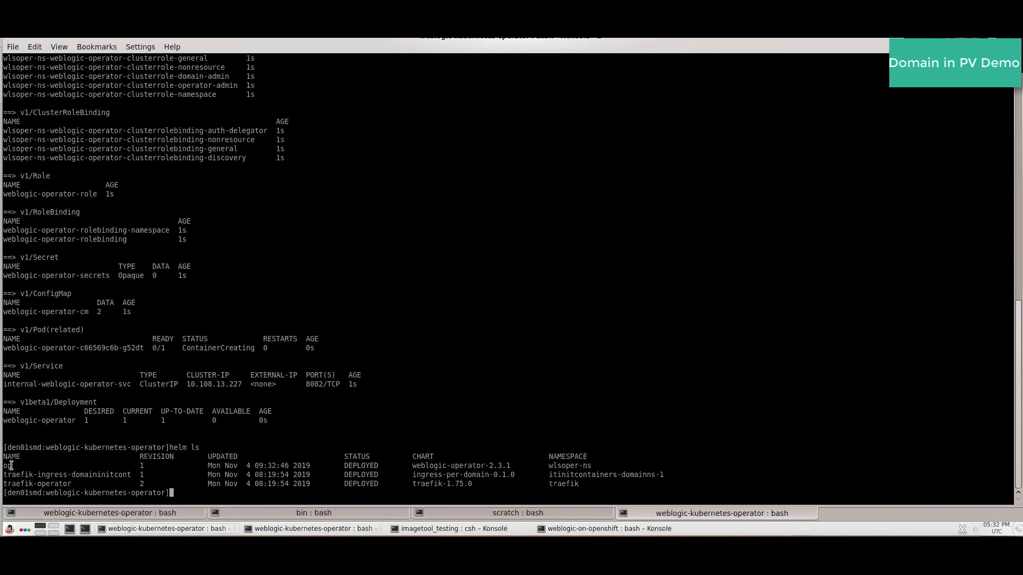
mouse_move(435, 494)
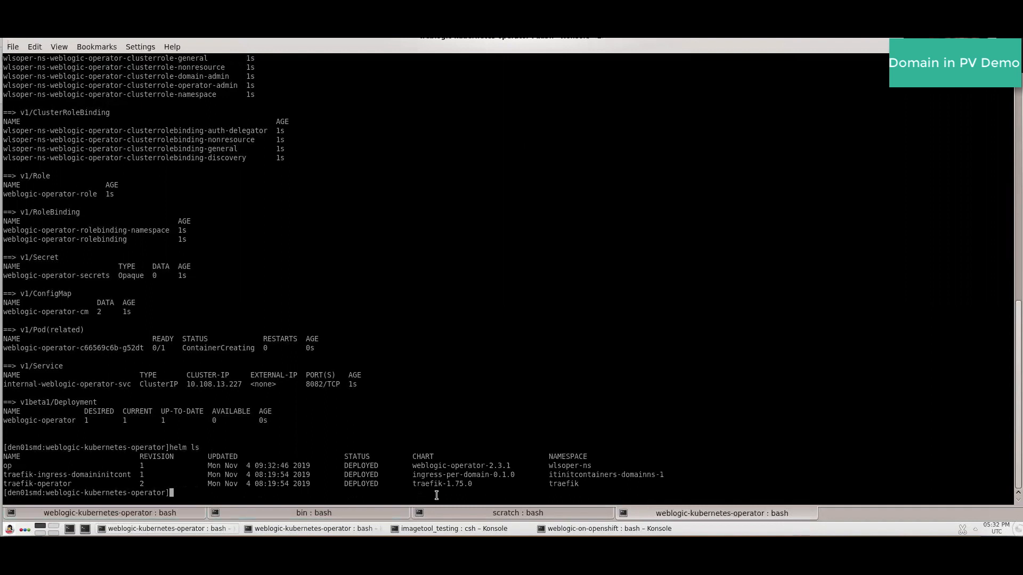
Check kubectl get pods -n wlsoper-ns repeatedly until the operator pod is 1/1 Running.
type("k")
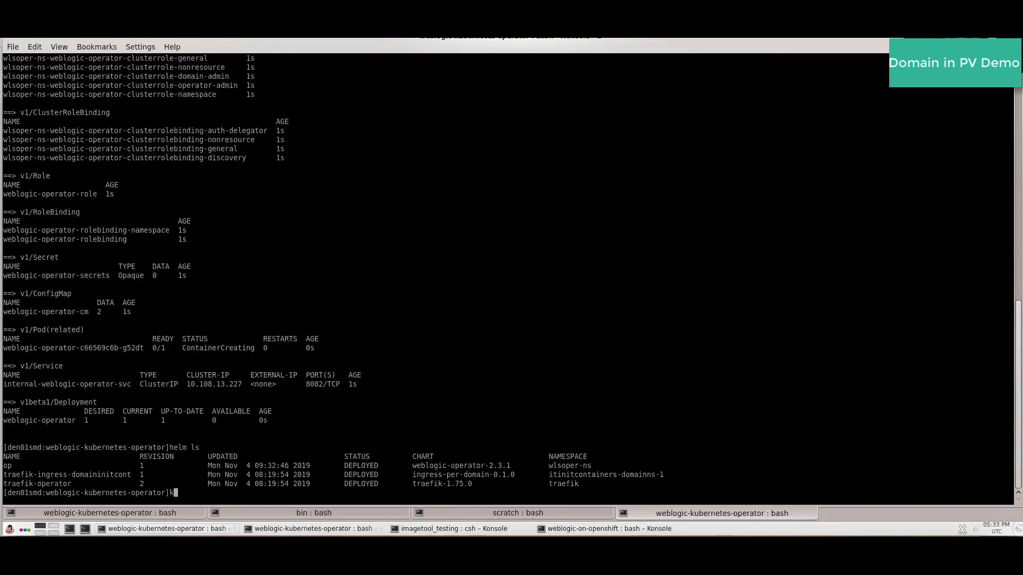
type("ubectl ge")
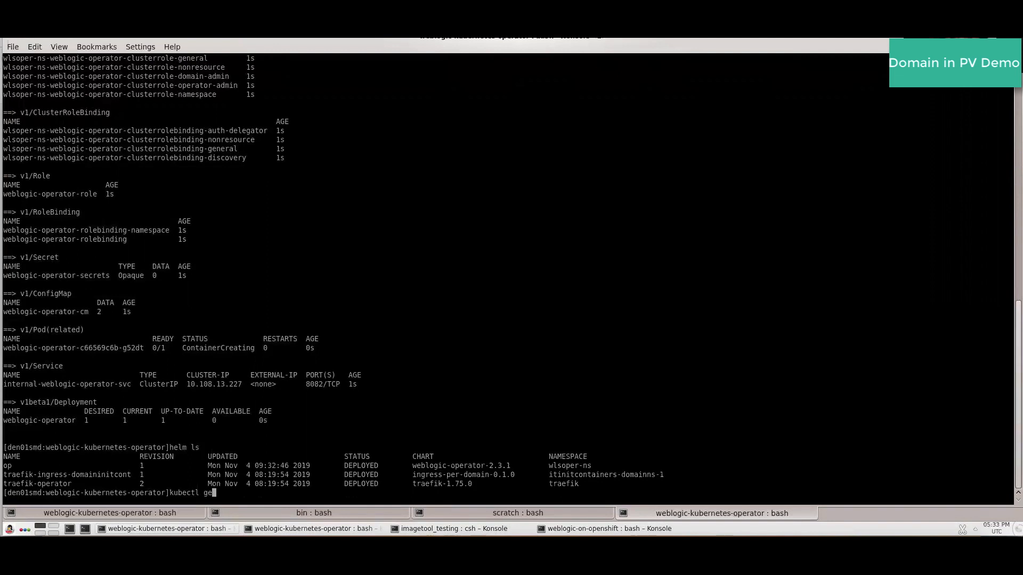
type("get pods -n wl")
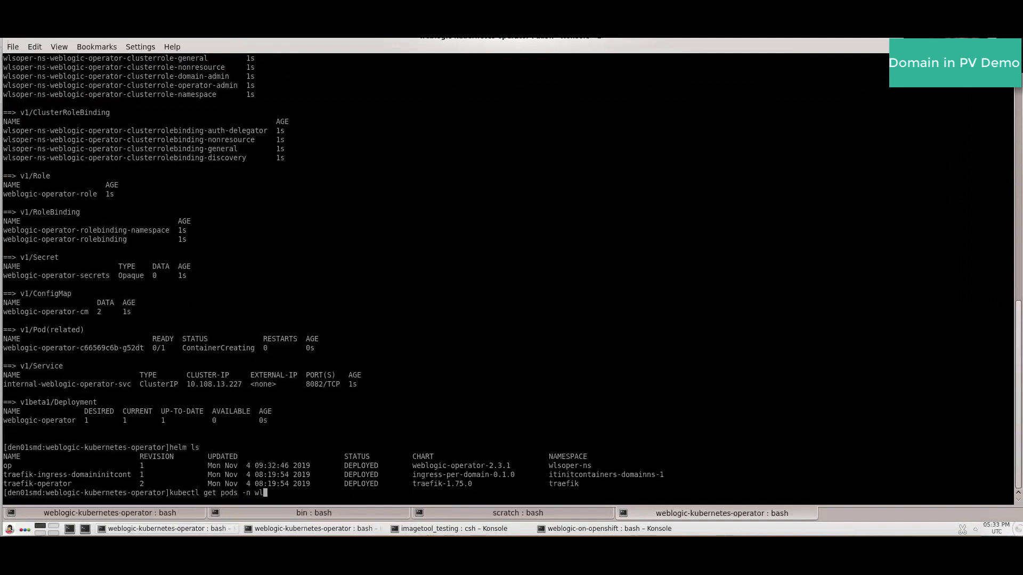
type("soper-ns")
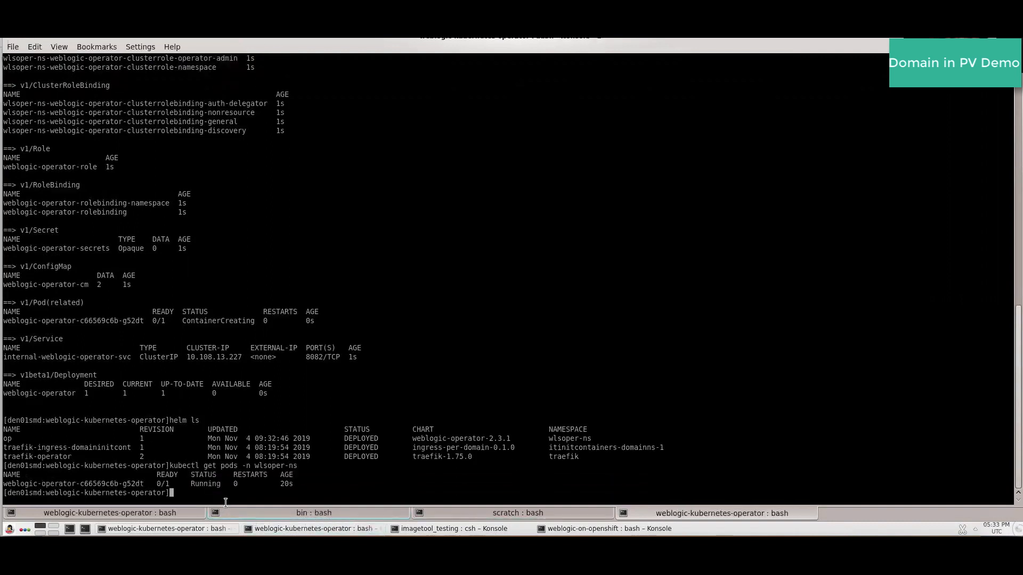
type("kubectl get pods -n wlsoper-ns")
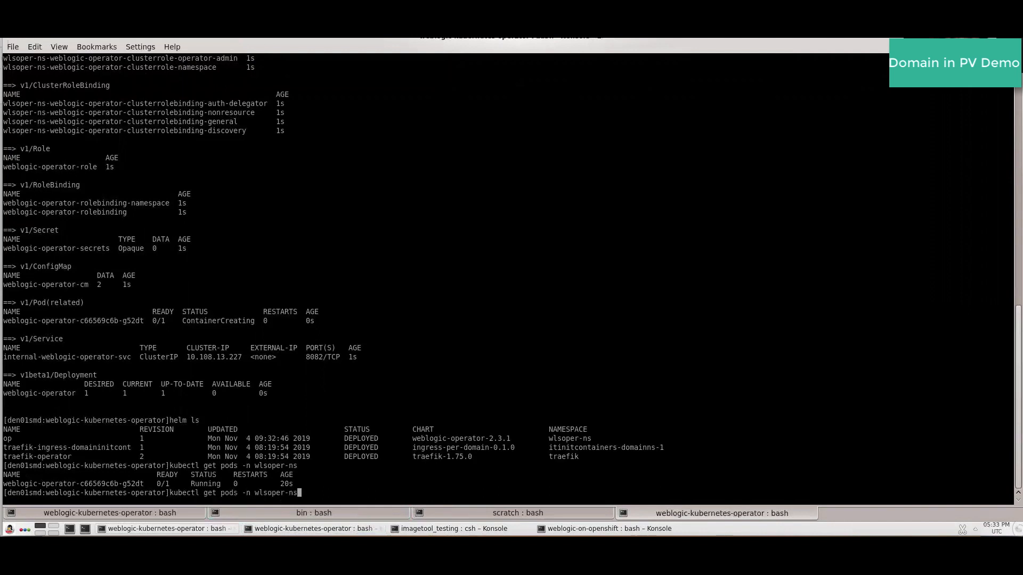
key("Return")
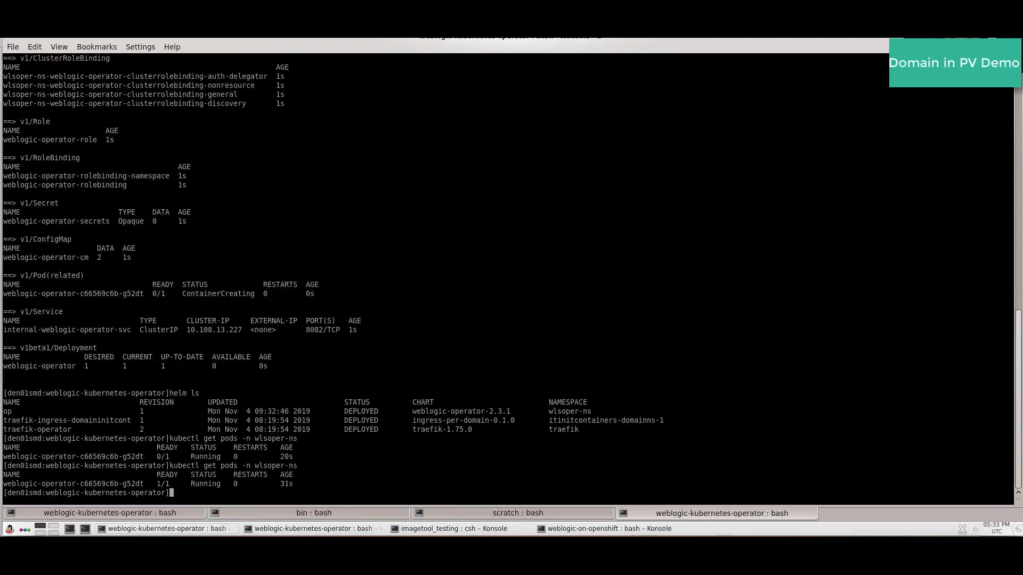
type("ls")
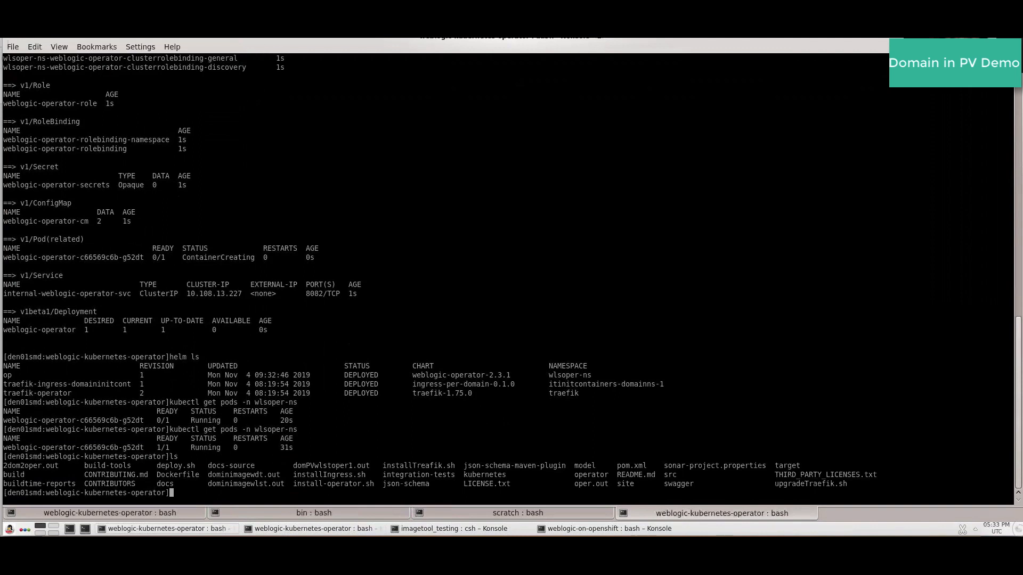
Change into kubernetes/samples/scripts/create-weblogic-domain-credentials.
type("cd kubernetes/samples/")
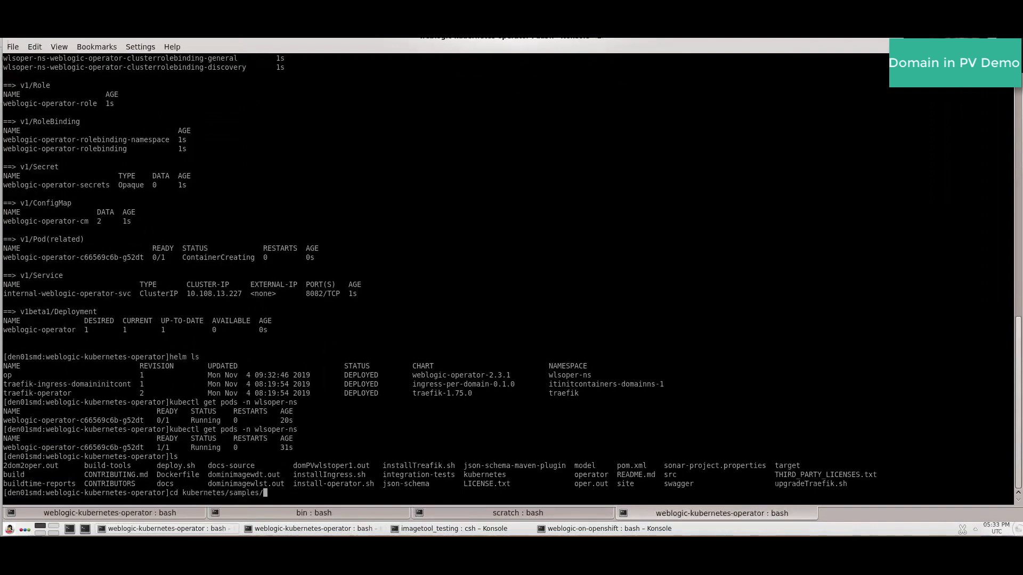
type("scripts/c")
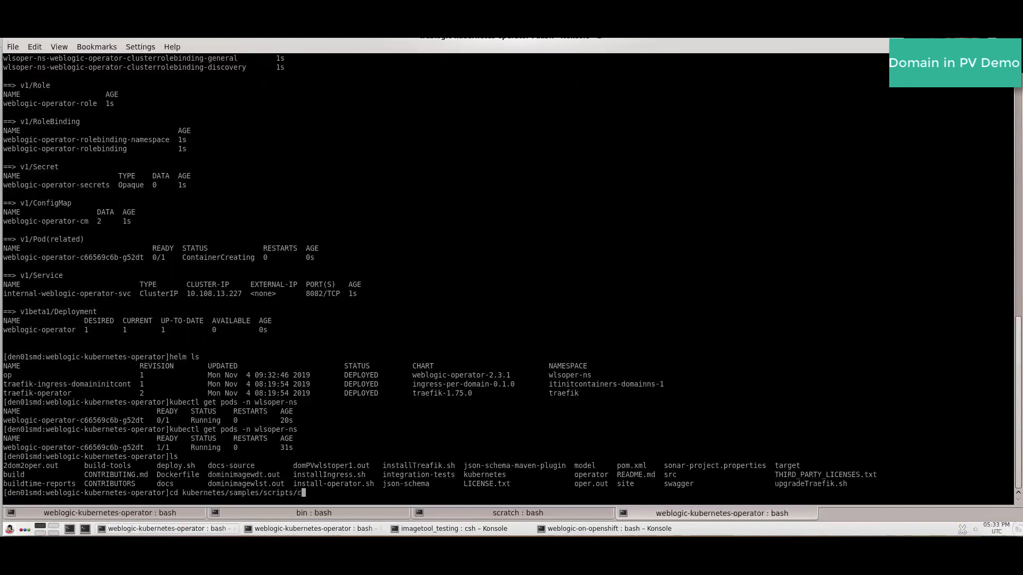
type("create-weblogic-domain-credentials/")
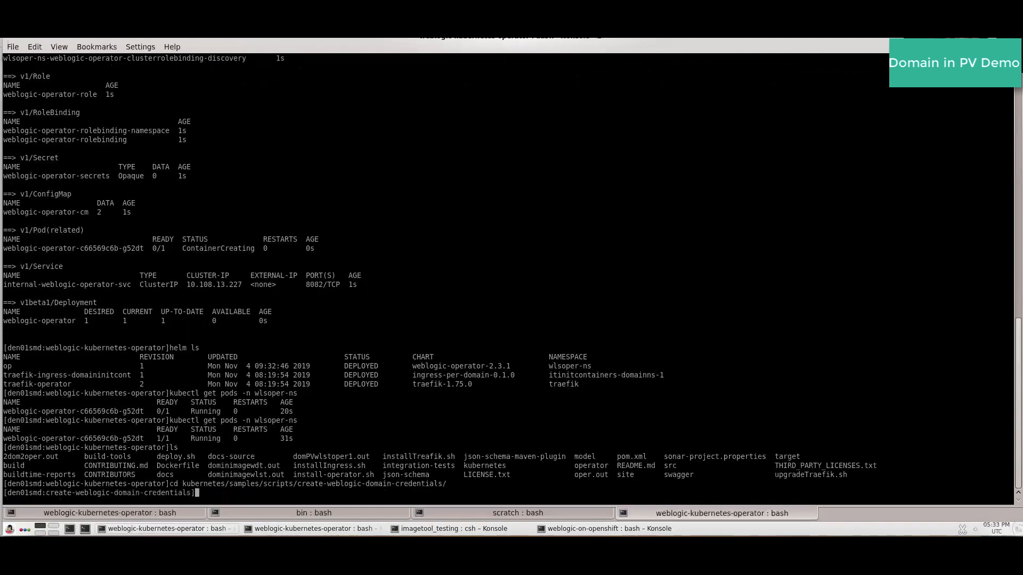
Run create-weblogic-credentials.sh for user weblogic, domain wlsdom in wlsdom-ns, then go back up a directory.
type("./create-weblogic-credentials.sh")
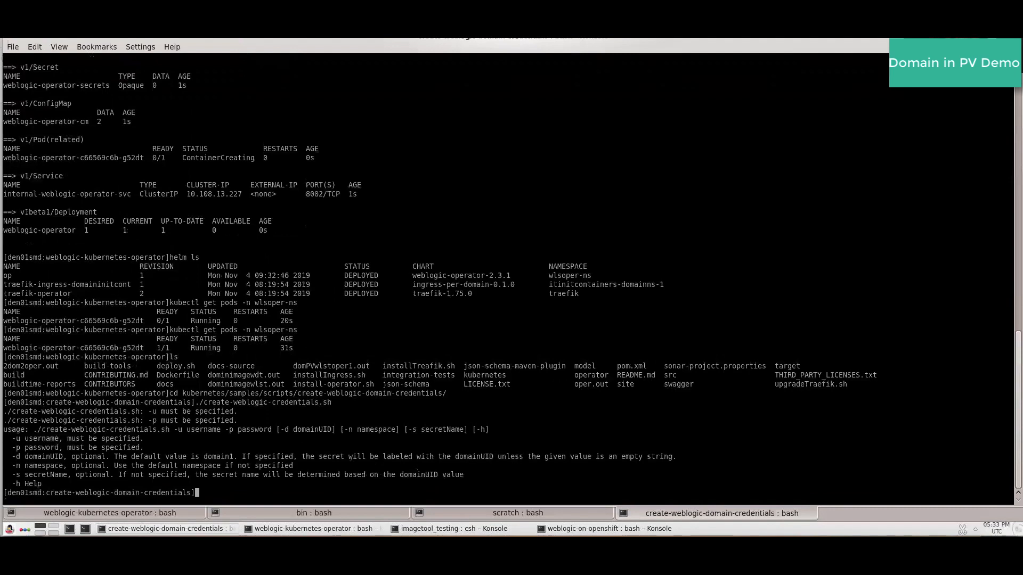
type("./create-weblogic-credentials.sh")
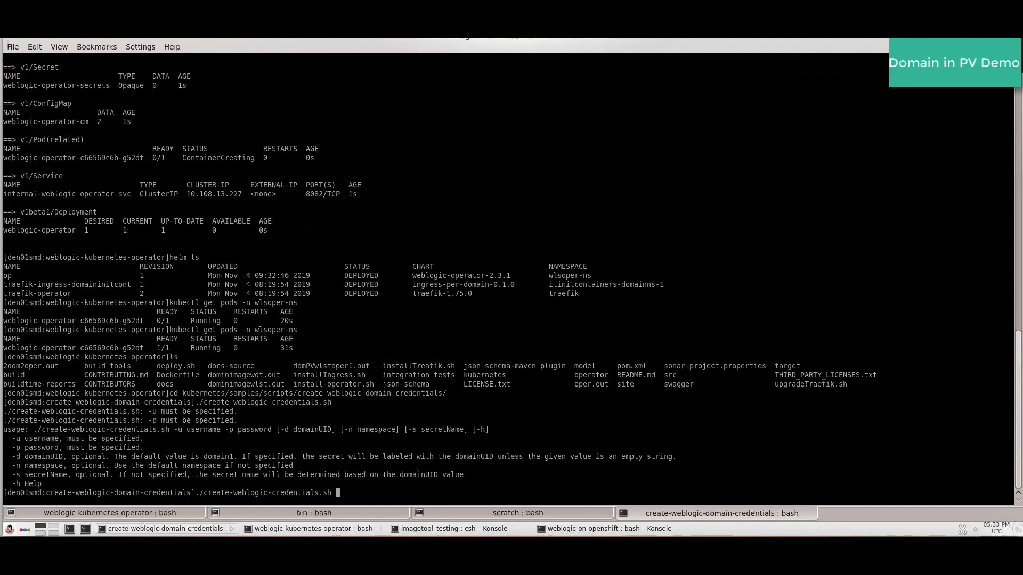
type("-user")
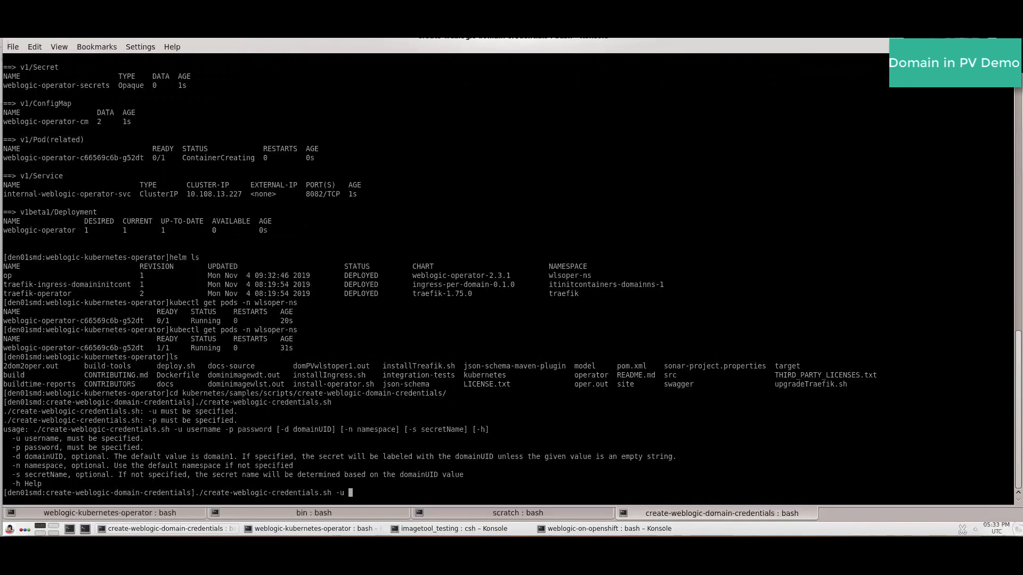
type("weblogic -p welcome1 -d wlsdom -n wlsdom-ns")
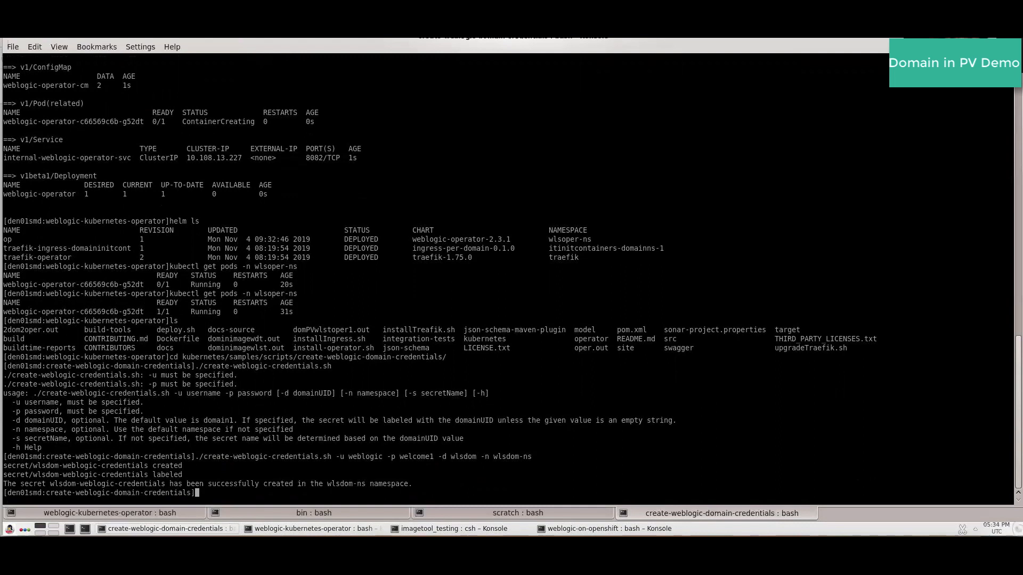
type("cd ../")
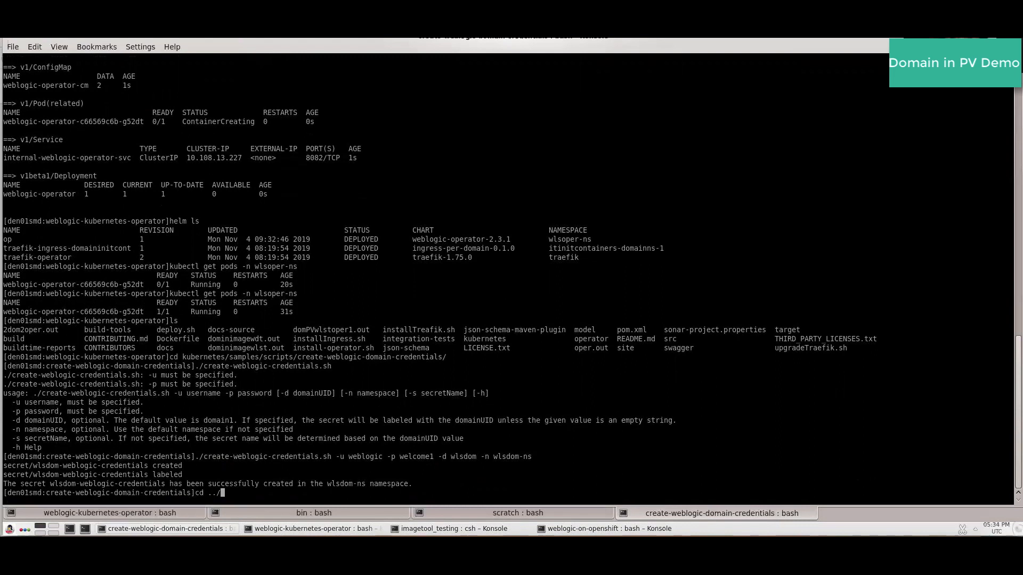
In create-weblogic-domain-pv-pvc, review wlsdom-pv-pvc-inputs.yaml and run create-pv-pvc.sh with it for wlsdom.
type("create-weblogic-domain-pv-pvc/")
type("ls")
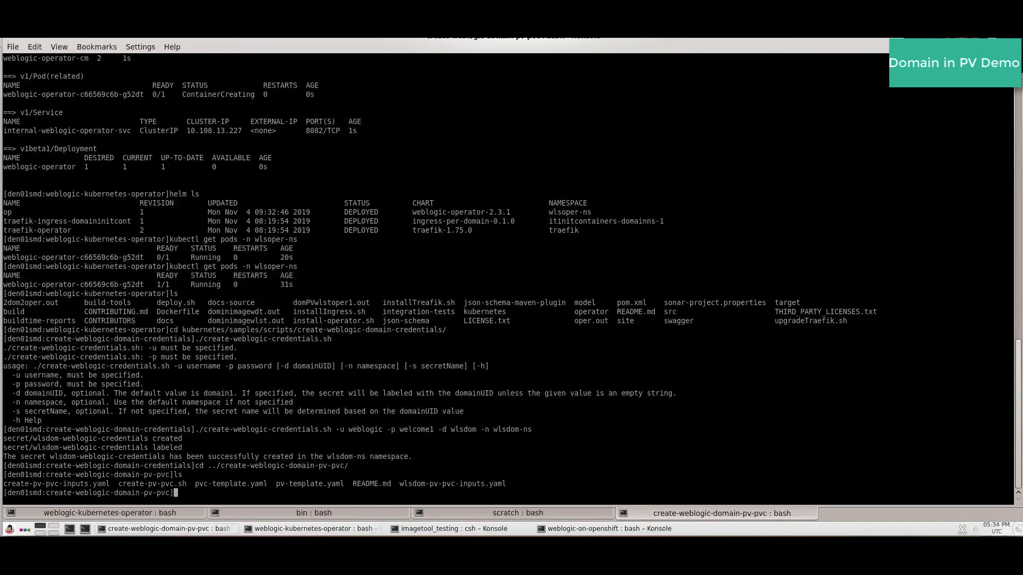
type("vi wlsdom-pv-pvc-inputs.yaml")
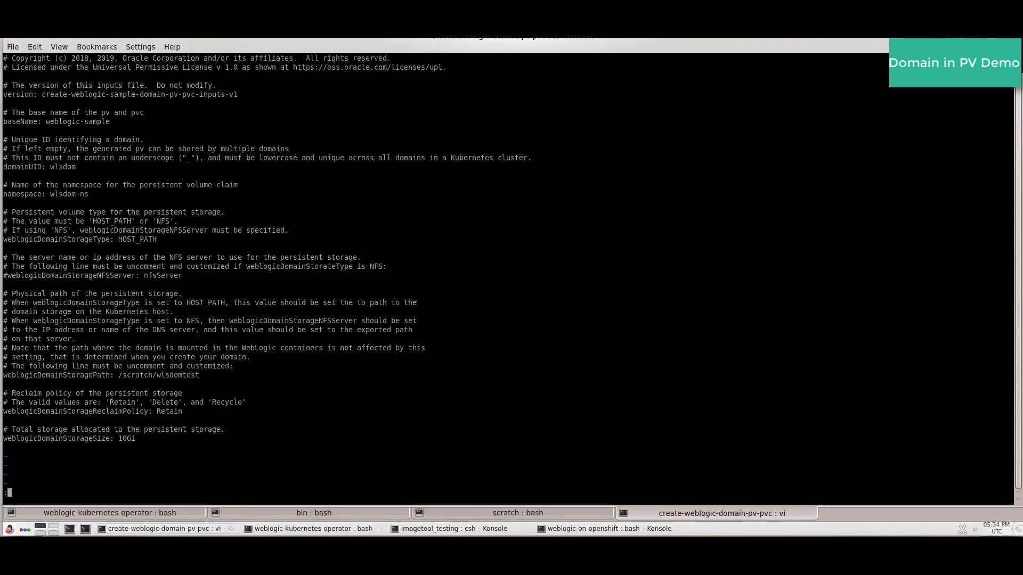
type(":q")
type("./")
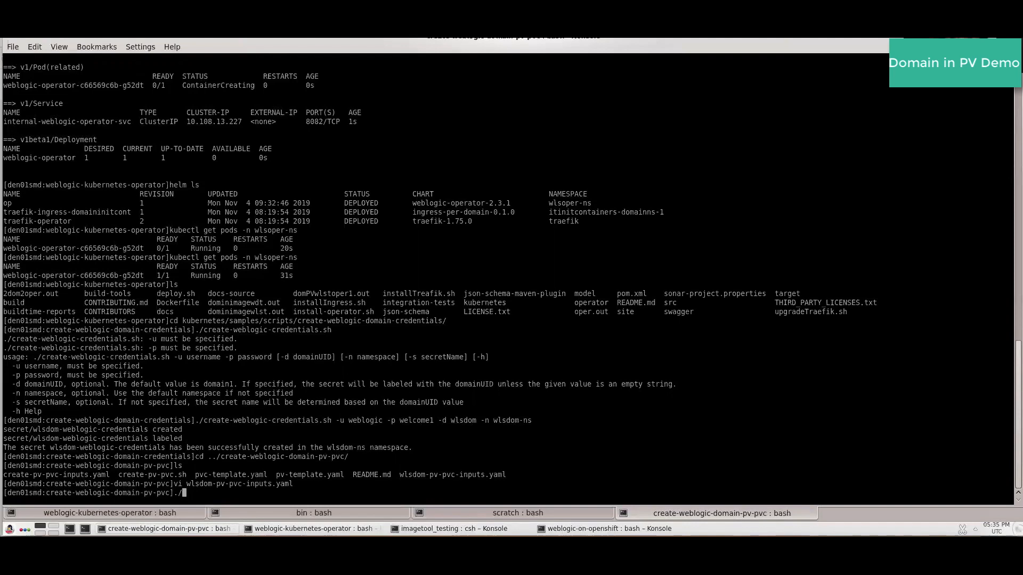
type("create-pv-pvc.sh")
type("cd")
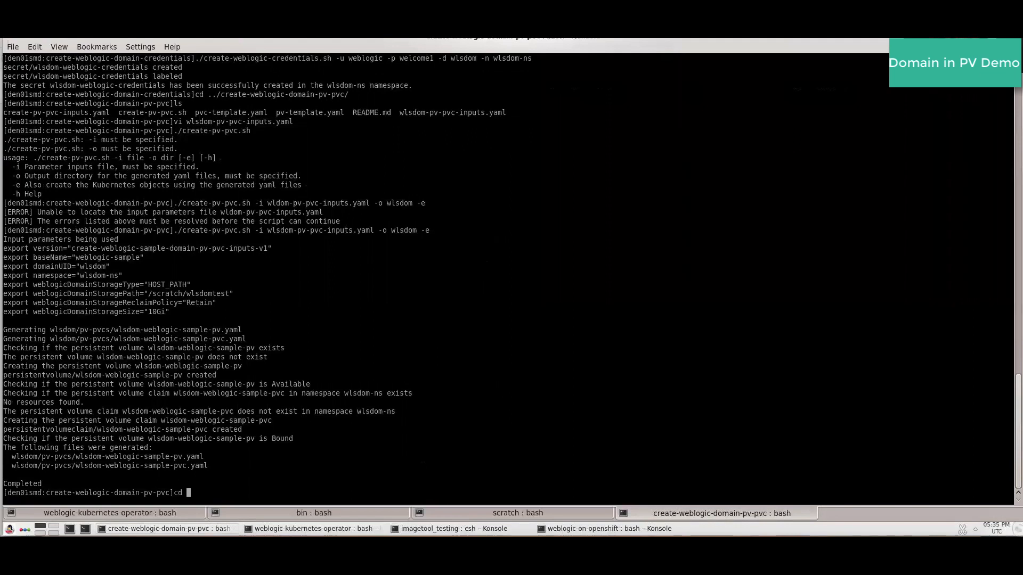
Go to create-weblogic-domain/domain-home-on-pv, list its files and open wlsdom-inputs.yaml in vi.
type("../create-weblogic-domain")
type("ls")
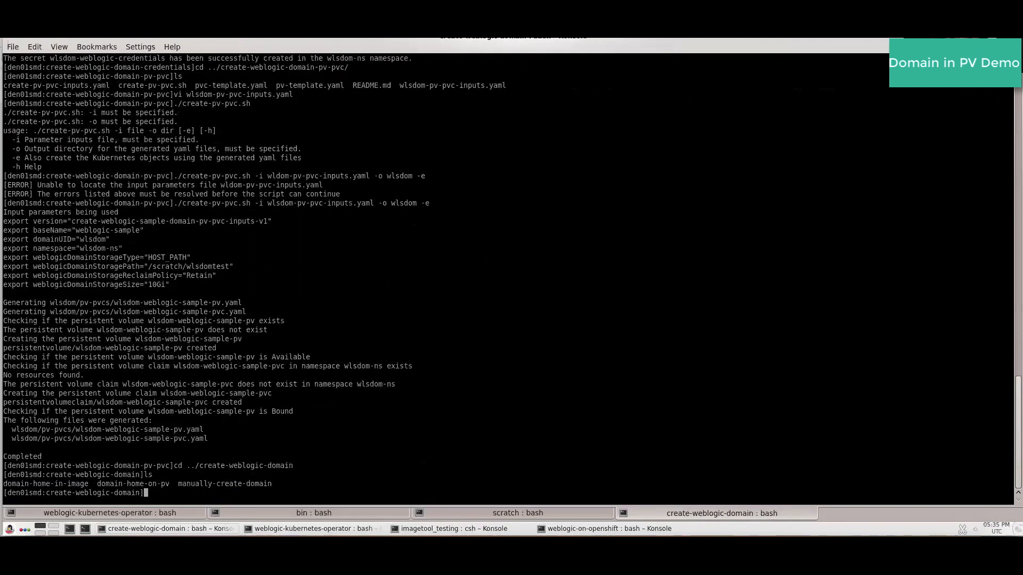
type("cd domain-home-on-pv/")
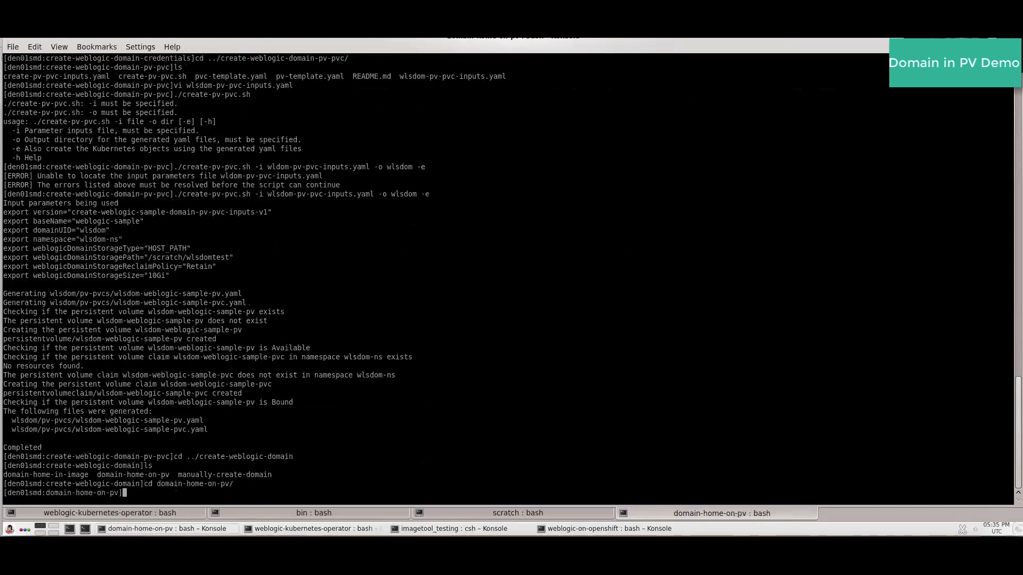
type("ls")
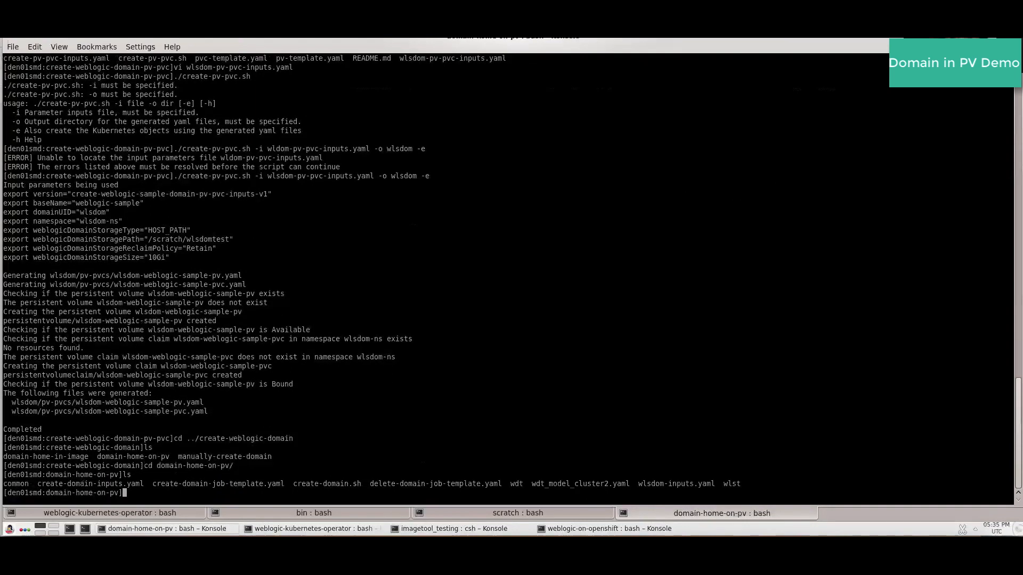
type("vi w")
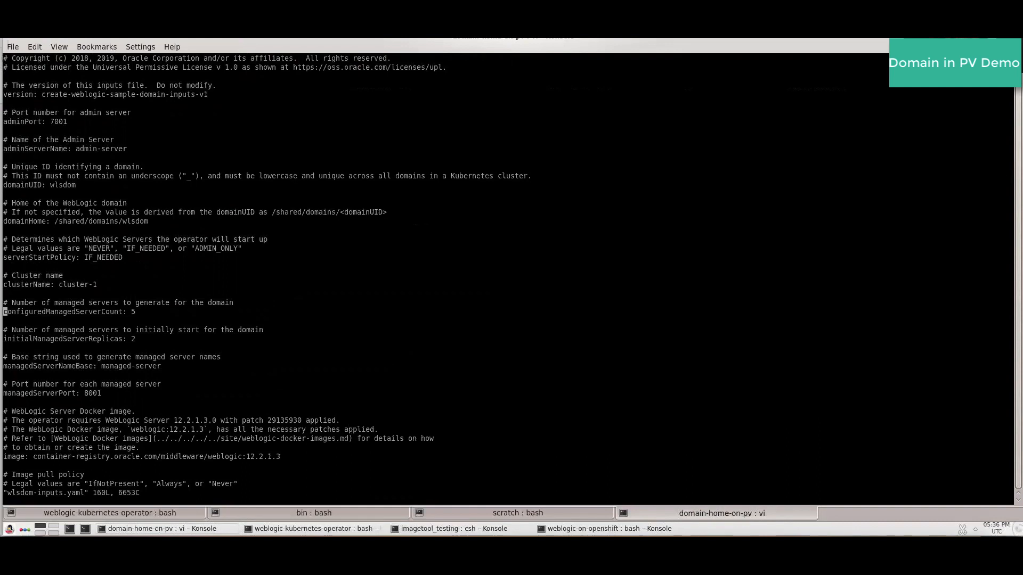
Move down the inputs file and change createDomainFilesDir from wlst to wdt.
key("Up")
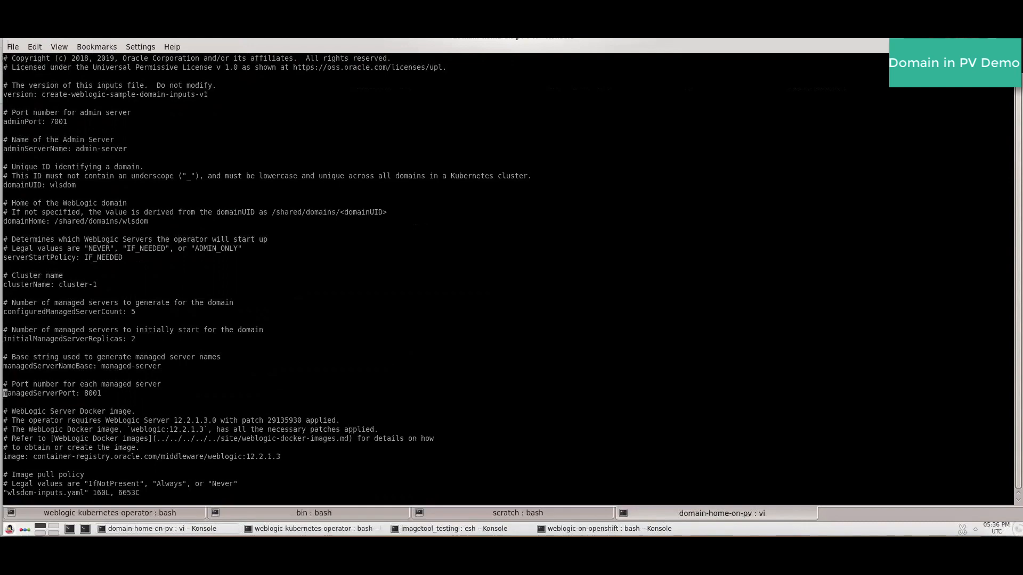
scroll("down", 3)
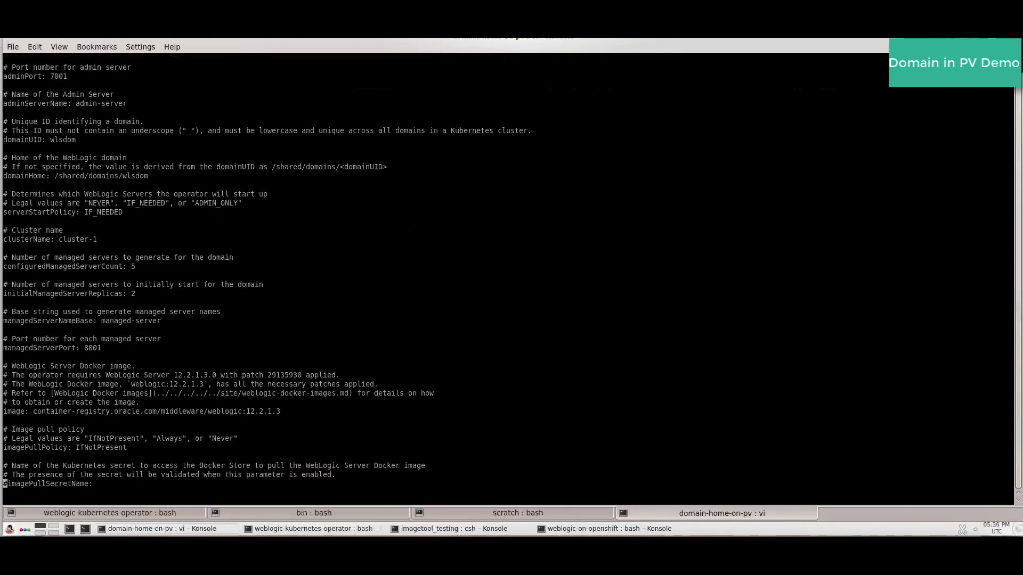
scroll("down", 3)
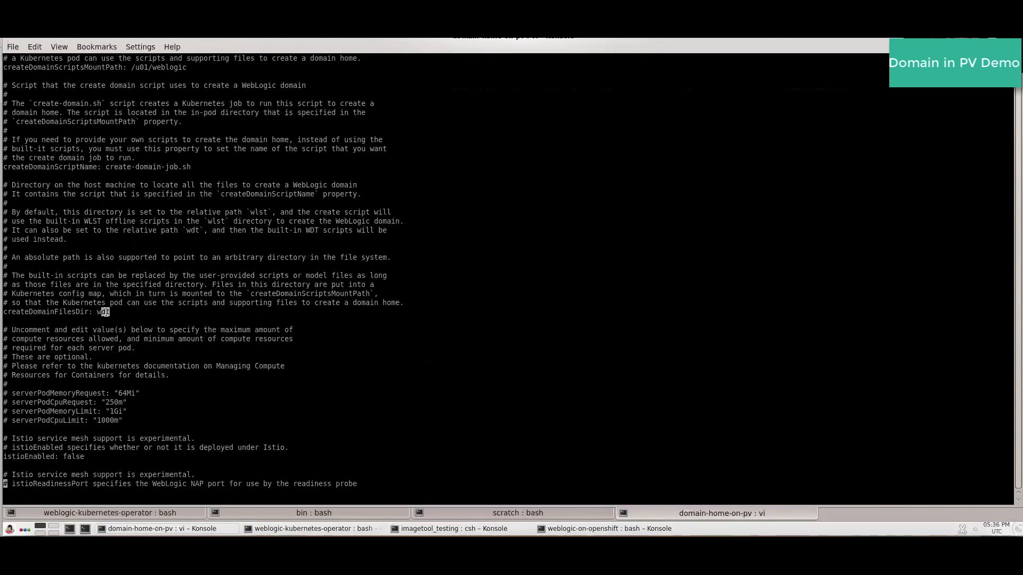
type("dt")
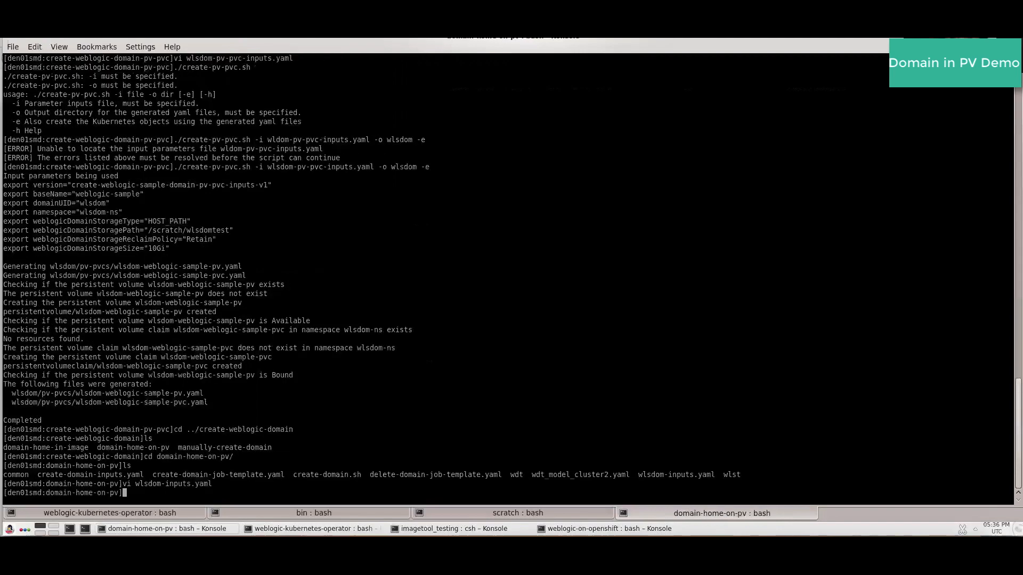
Run ./create-domain.sh without arguments to read its usage.
type("./create-domain.sh")
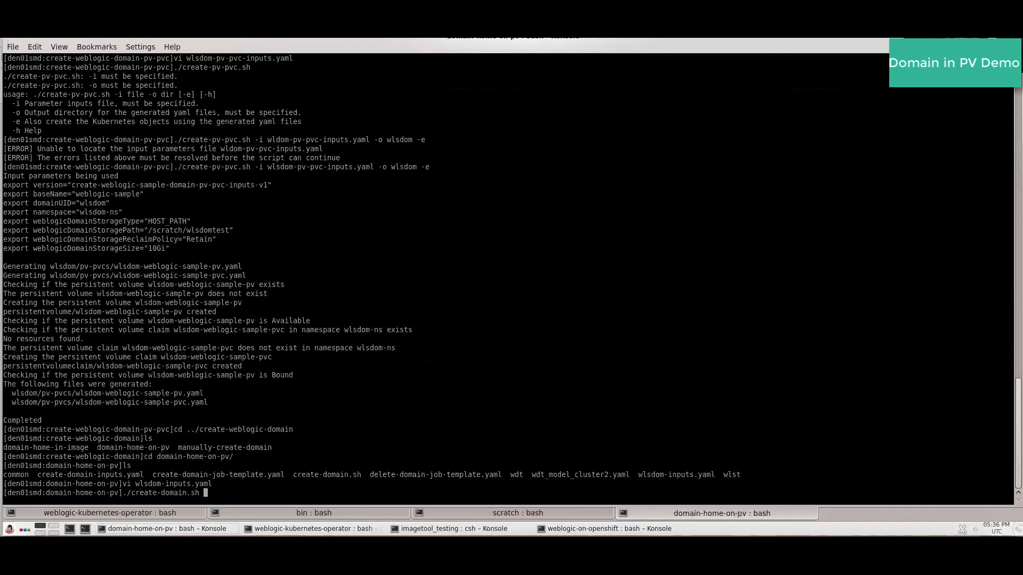
key("Return")
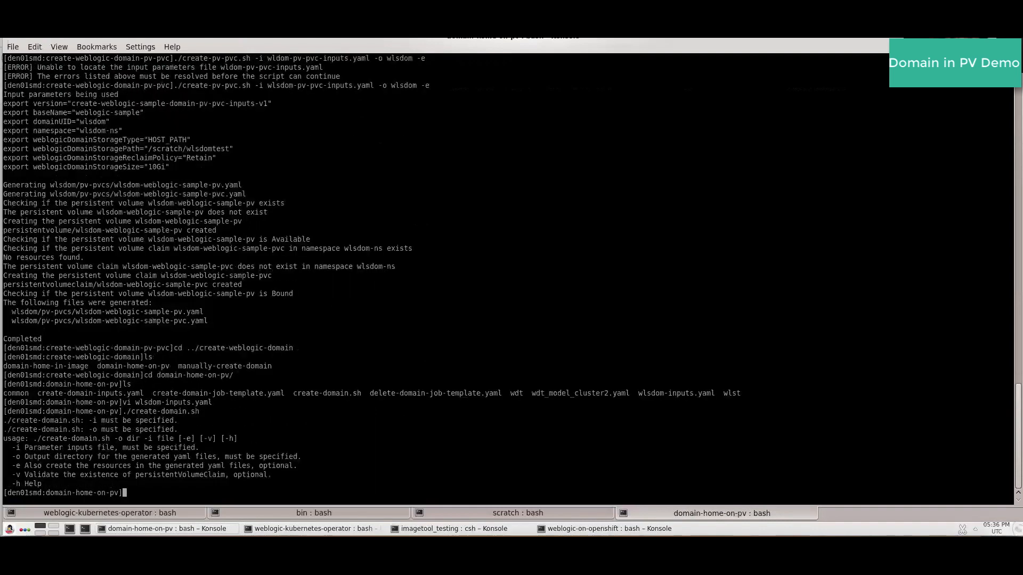
Create the wlsdom domain with ./create-domain.sh -i wlsdom-inputs.yaml -o wlsdom -e -v.
type("./create-domain.sh -i")
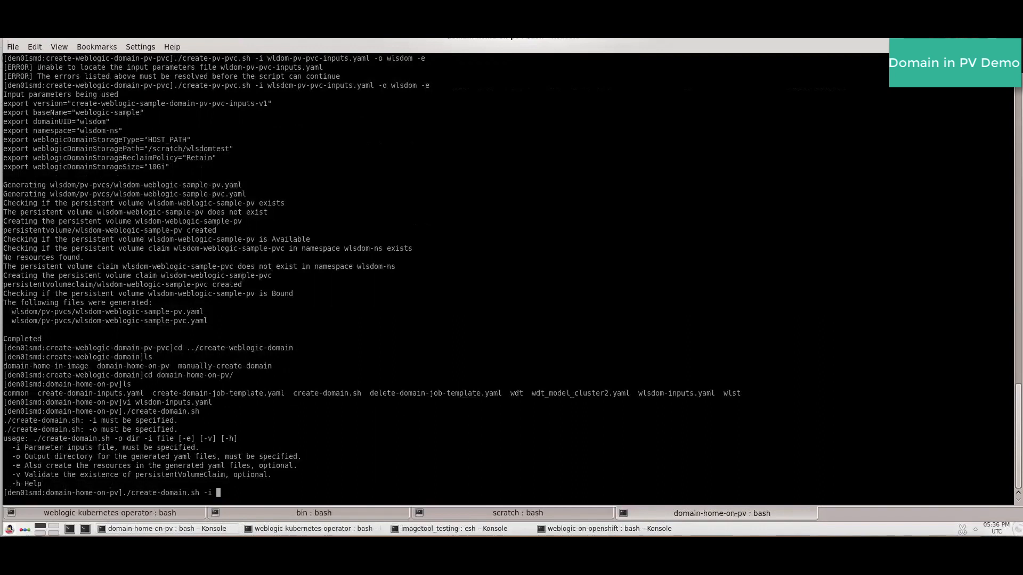
type("wl")
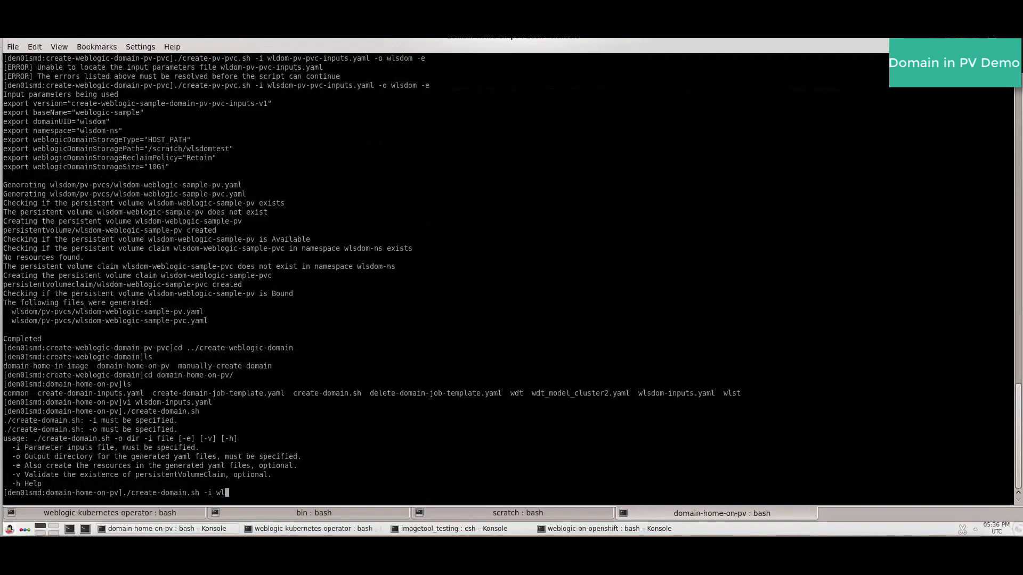
type("sdom-inputs.yaml")
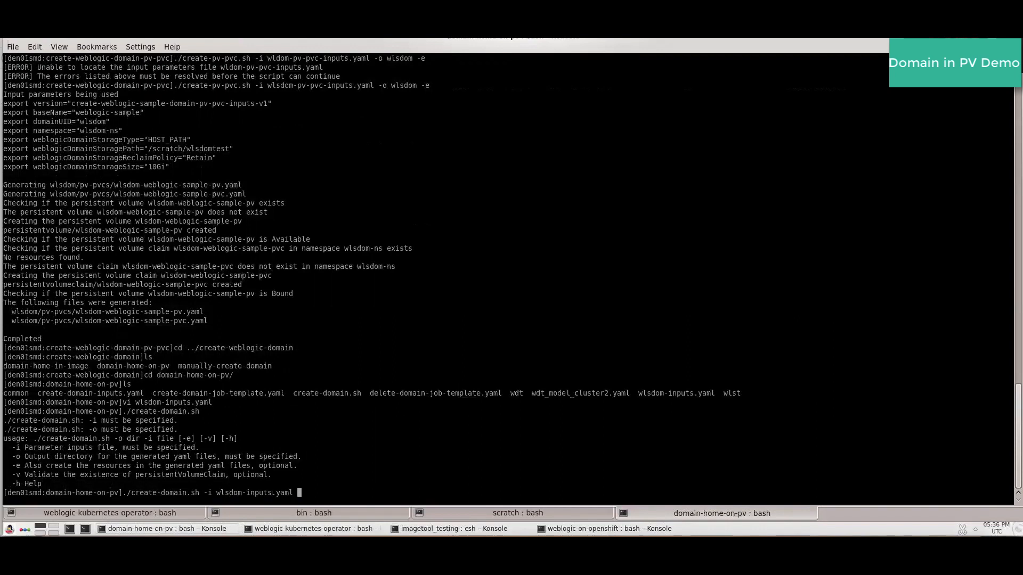
type("-o wlsdom")
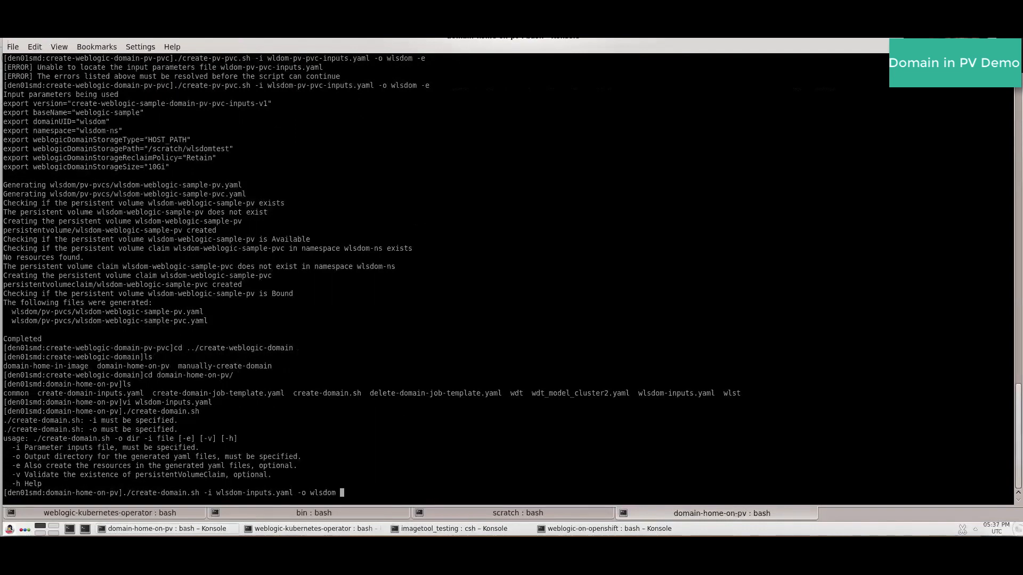
type("-e")
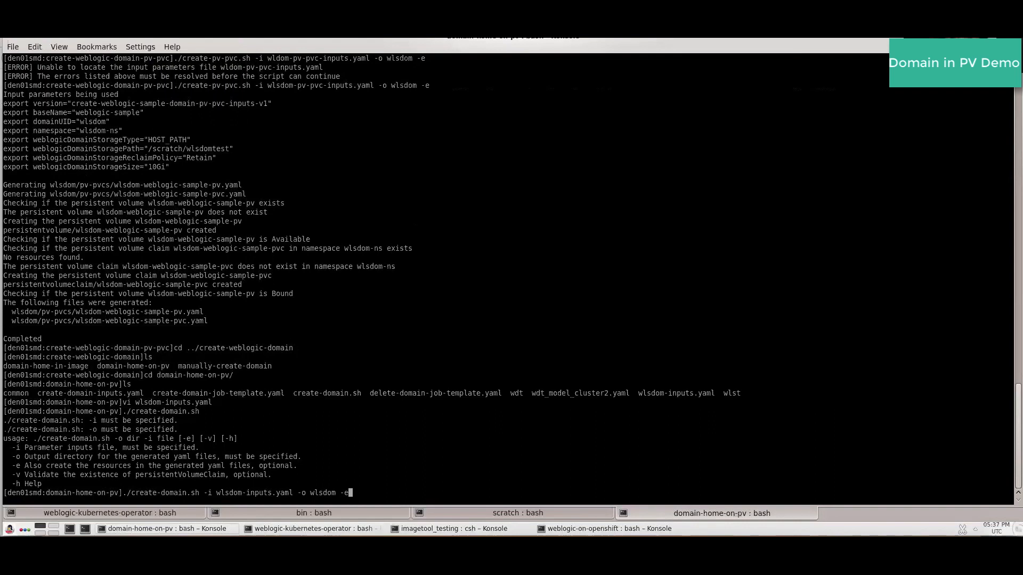
type("-v")
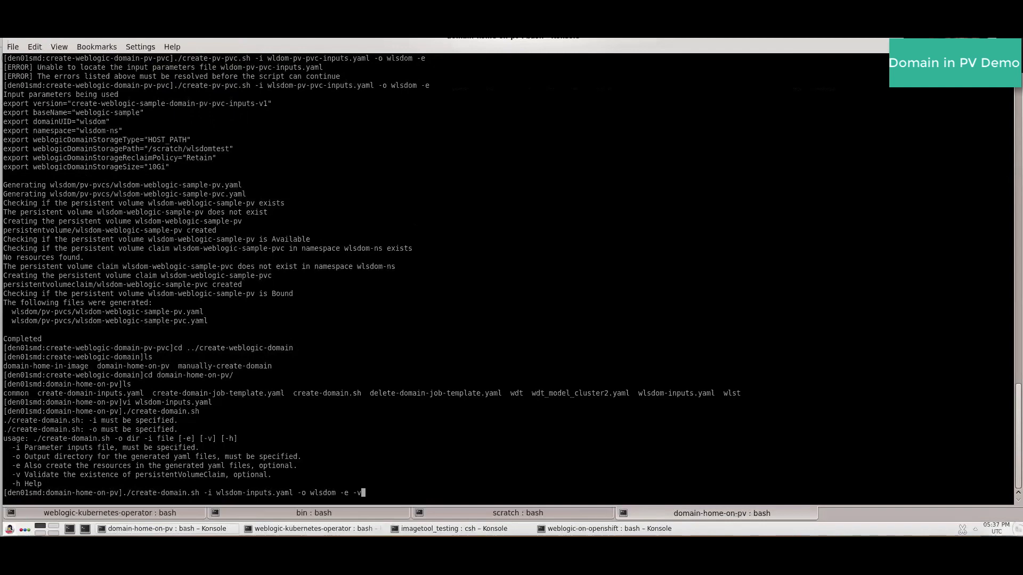
key("Return")
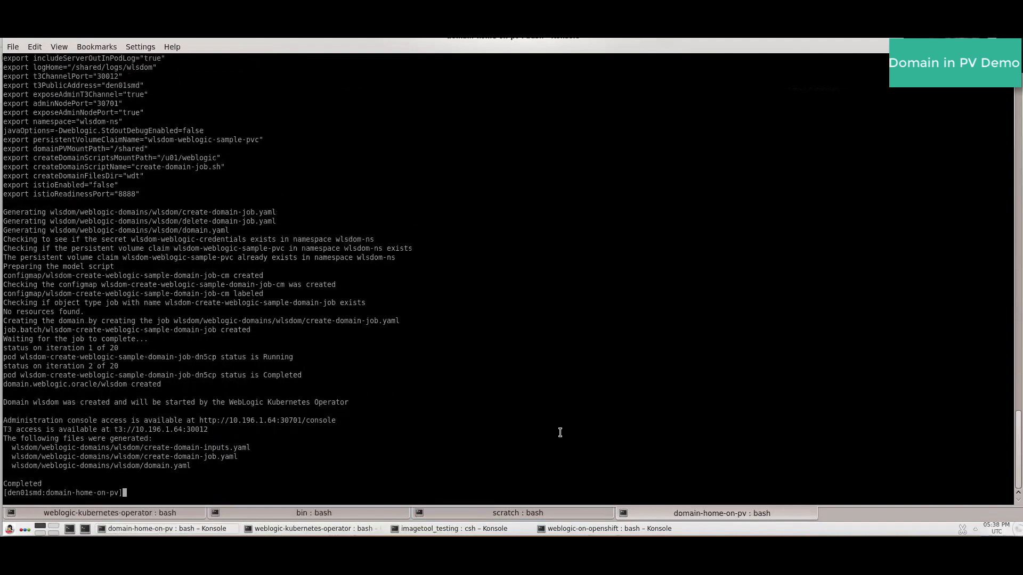
List the domains in wlsdom-ns with kubectl get domains.
type("kubectl")
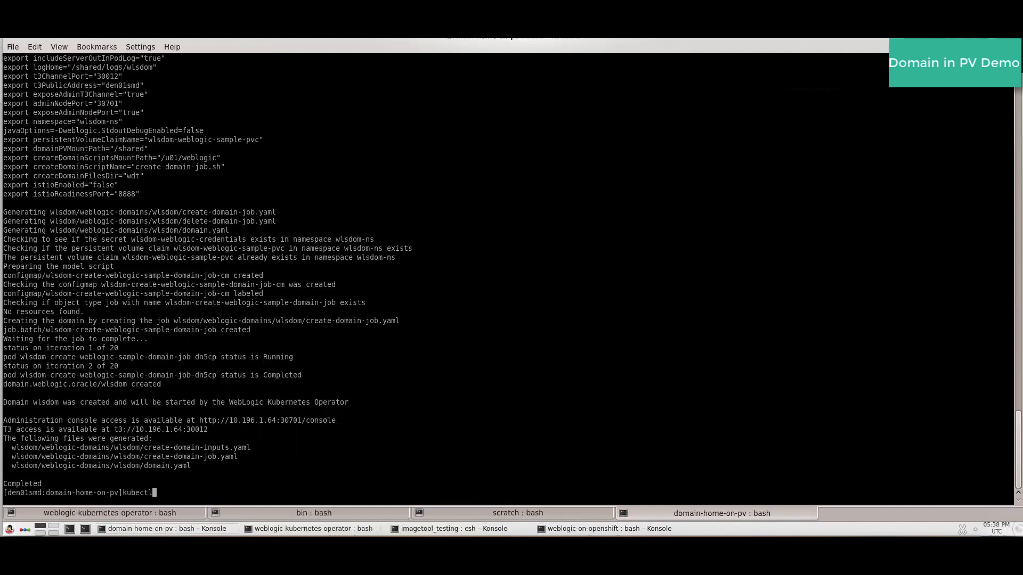
type("get")
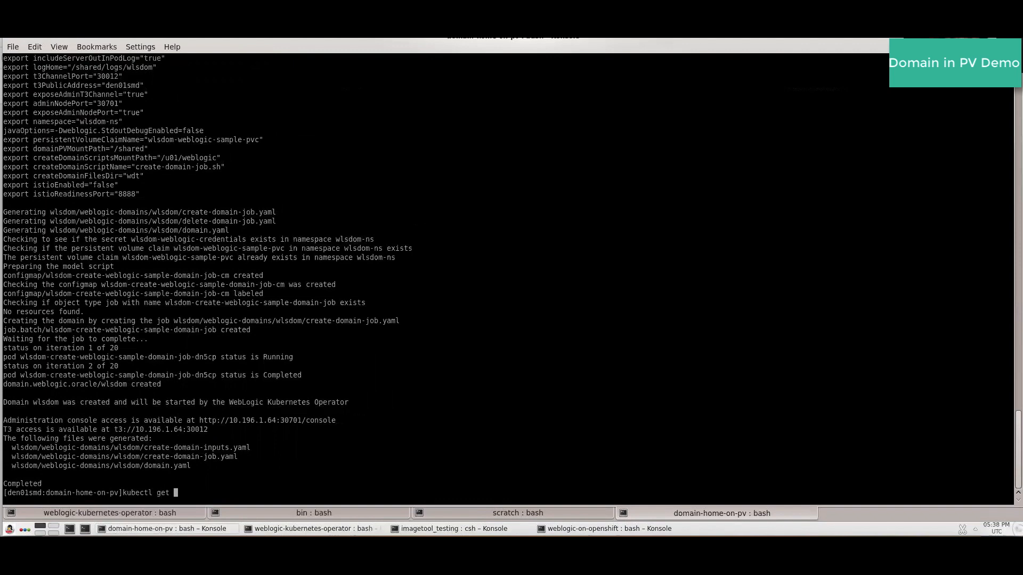
type("domains -n wlsdom-ns")
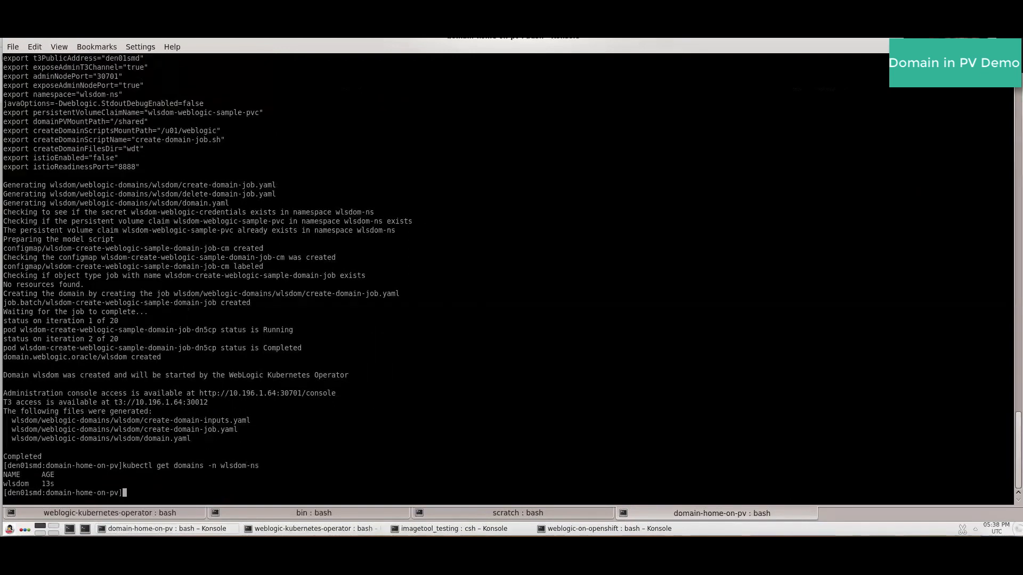
Check the wlsdom-ns pods until admin and managed servers are Running, then begin a kubectl edit.
type("kubectl get pods -n")
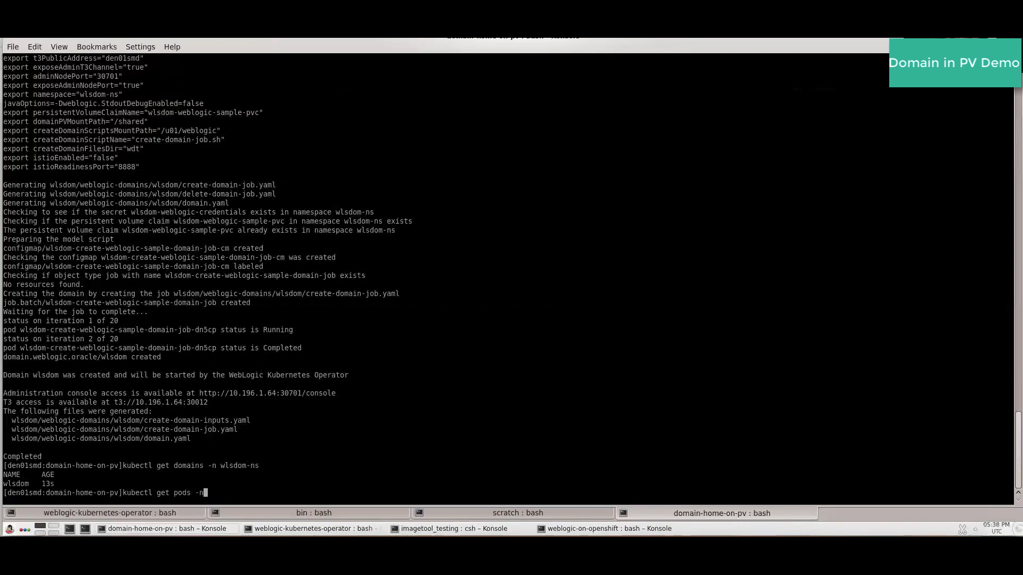
type("wlsdom-ns")
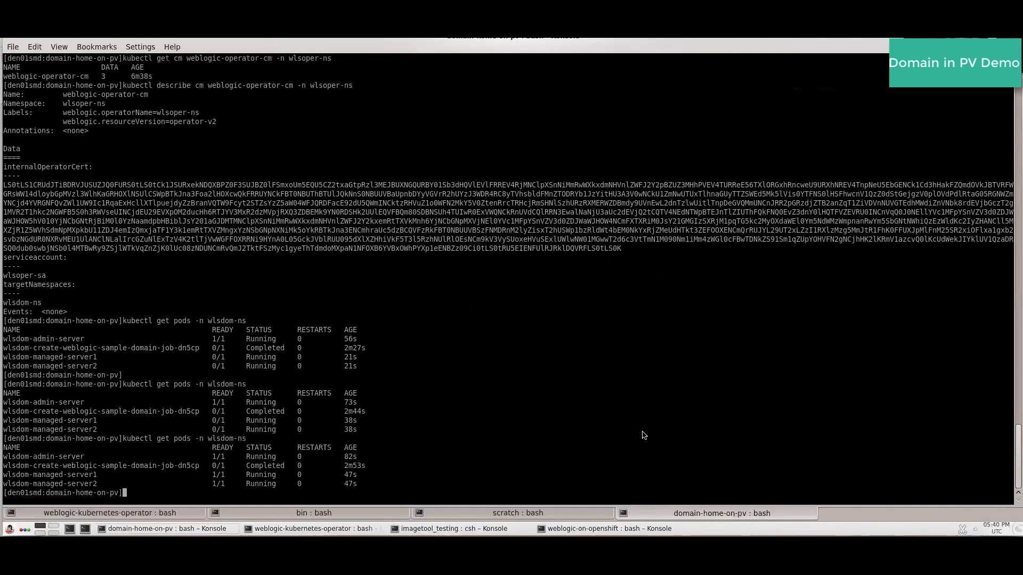
type("kubectl")
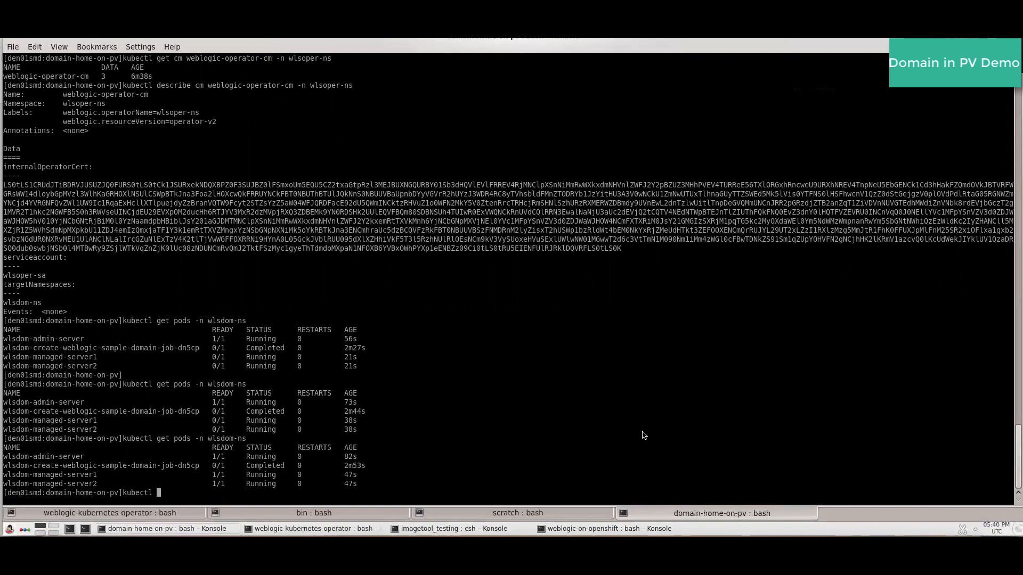
type("edit")
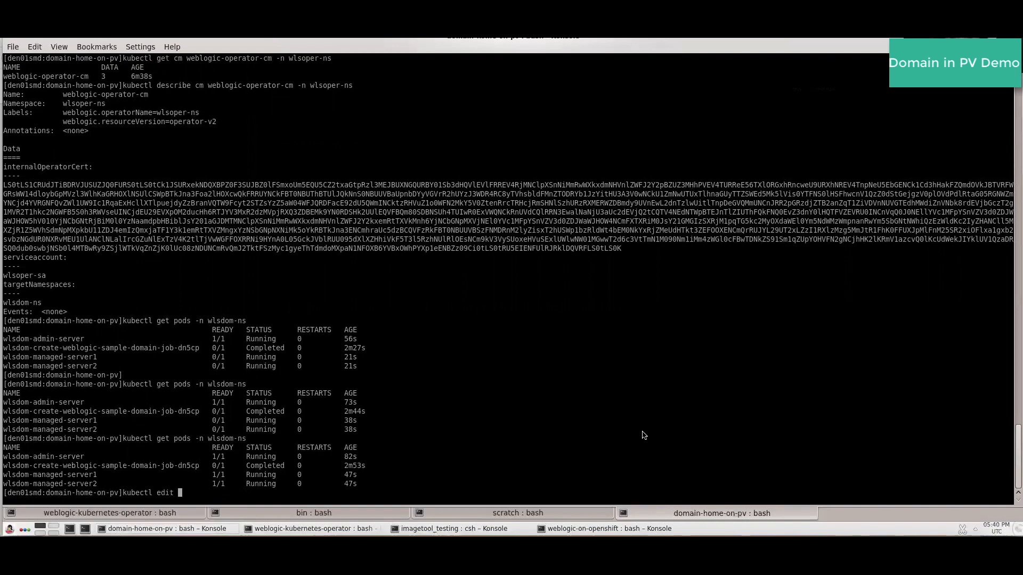
Open the wlsdom domain in wlsdom-ns for editing with kubectl edit.
type("domain wlsdom")
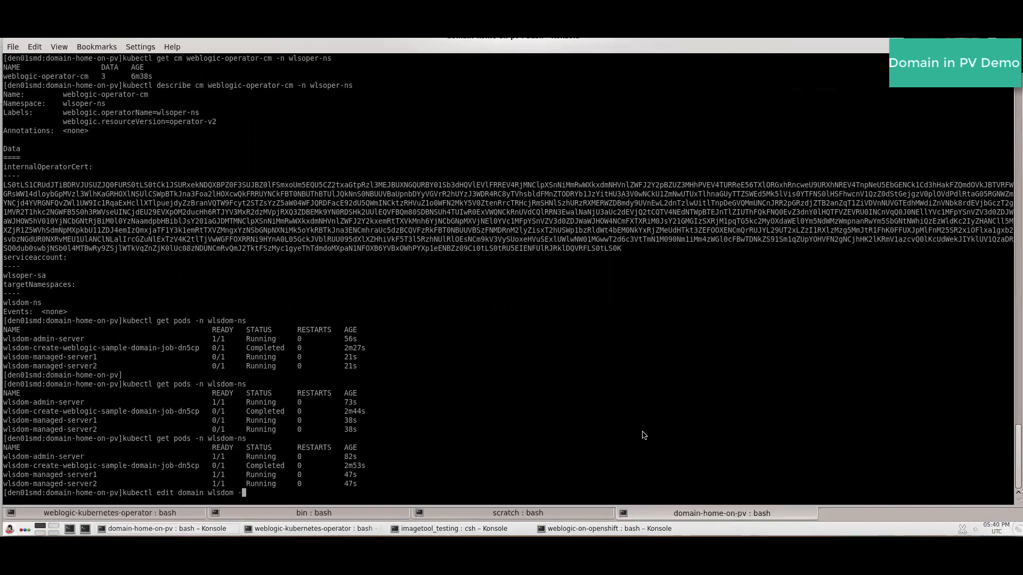
type("-n wlsdom")
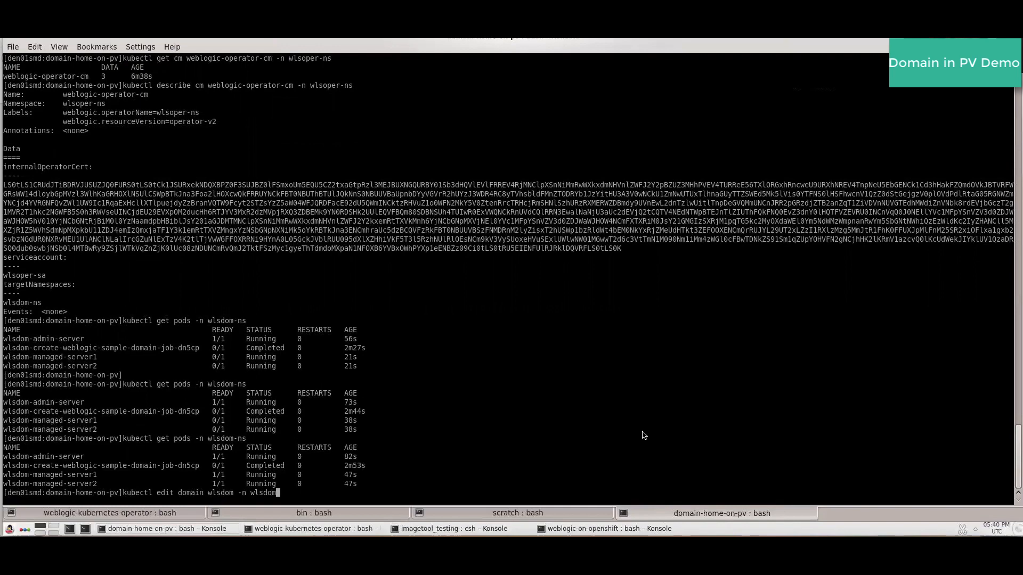
type("ns")
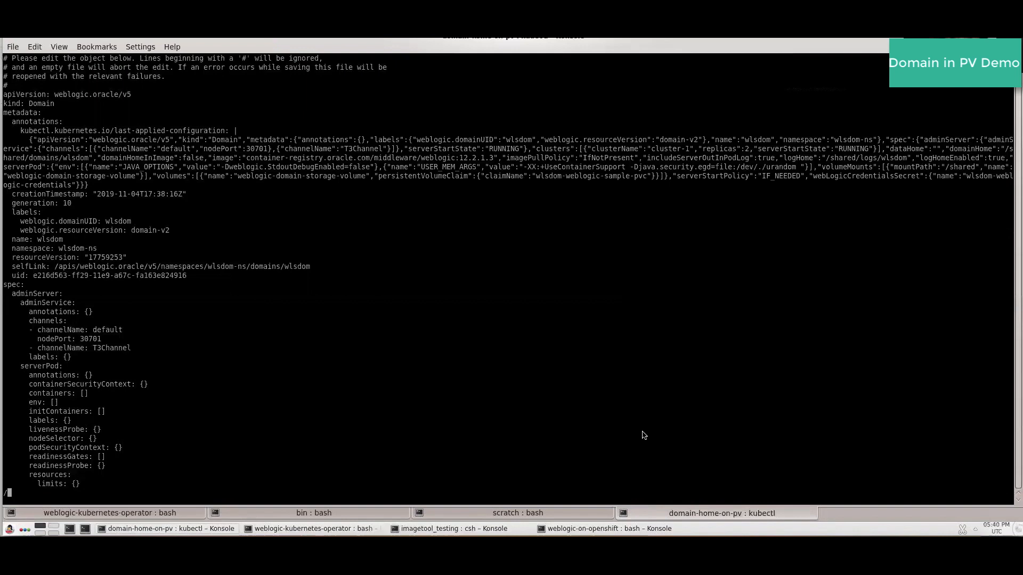
Find IF_NEEDED, change the server start policy to NEVER and save with :wq.
type("/IF_NEEDED")
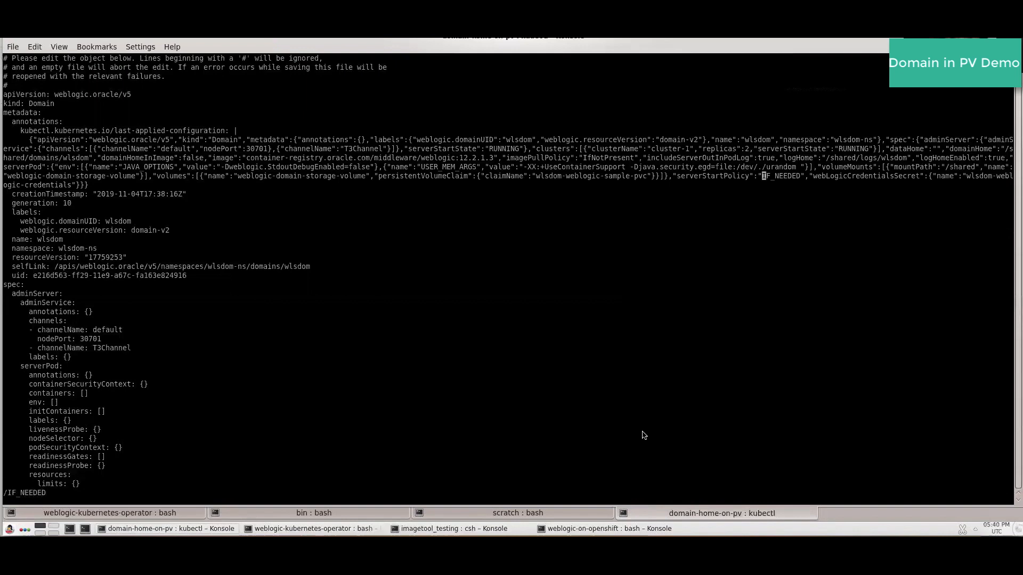
scroll("down", 3)
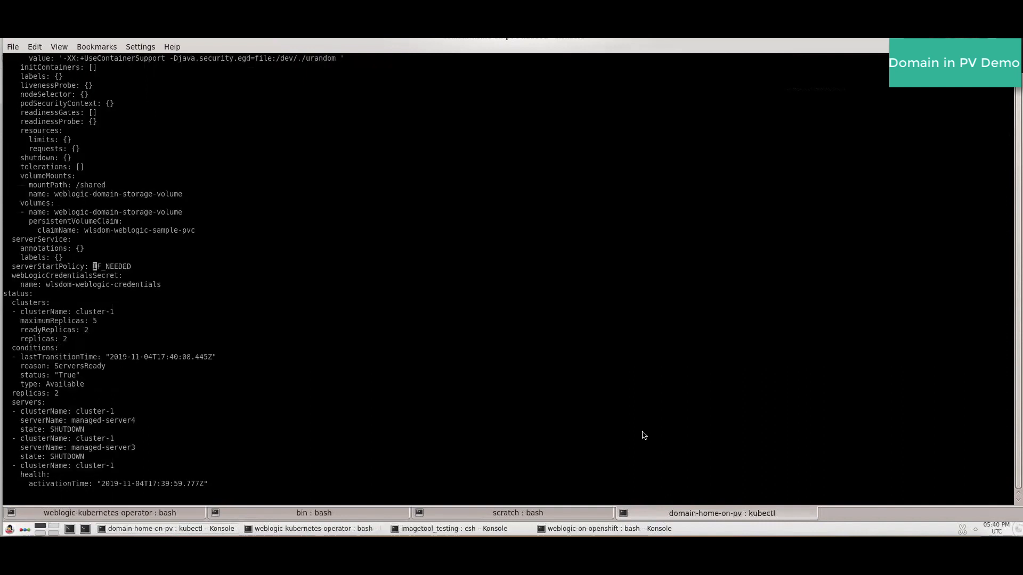
key("i")
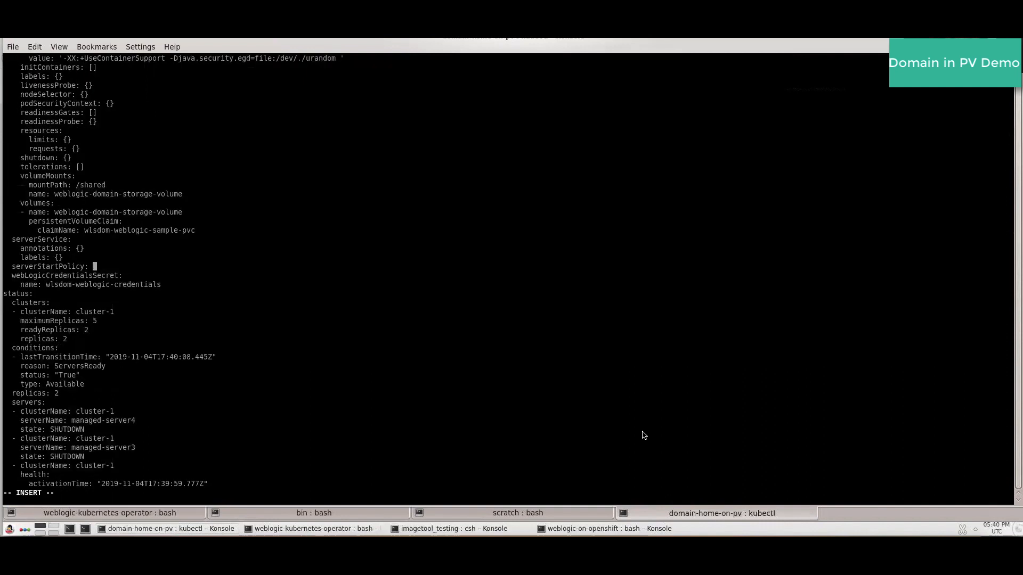
type("NEVER")
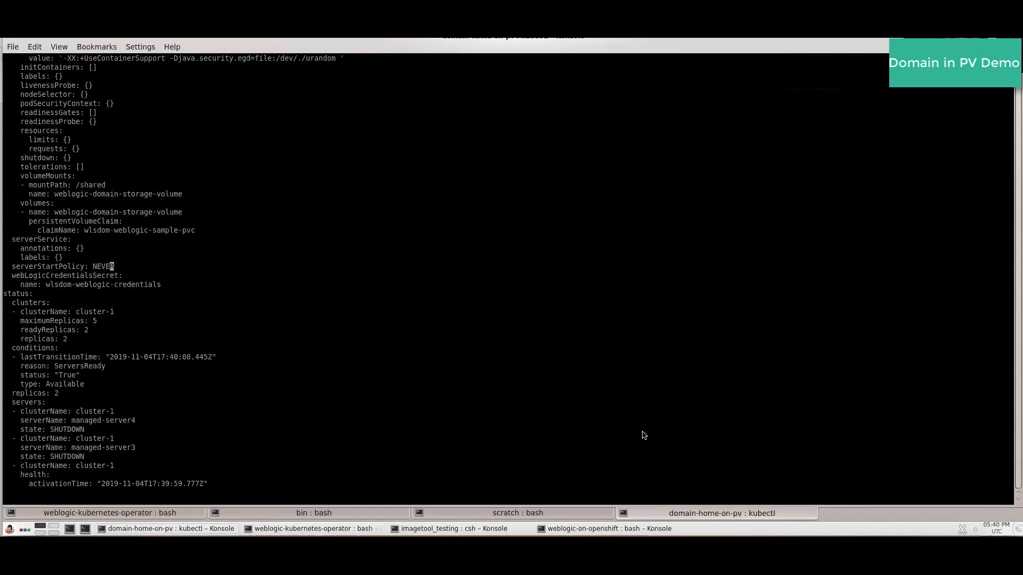
type(":wq")
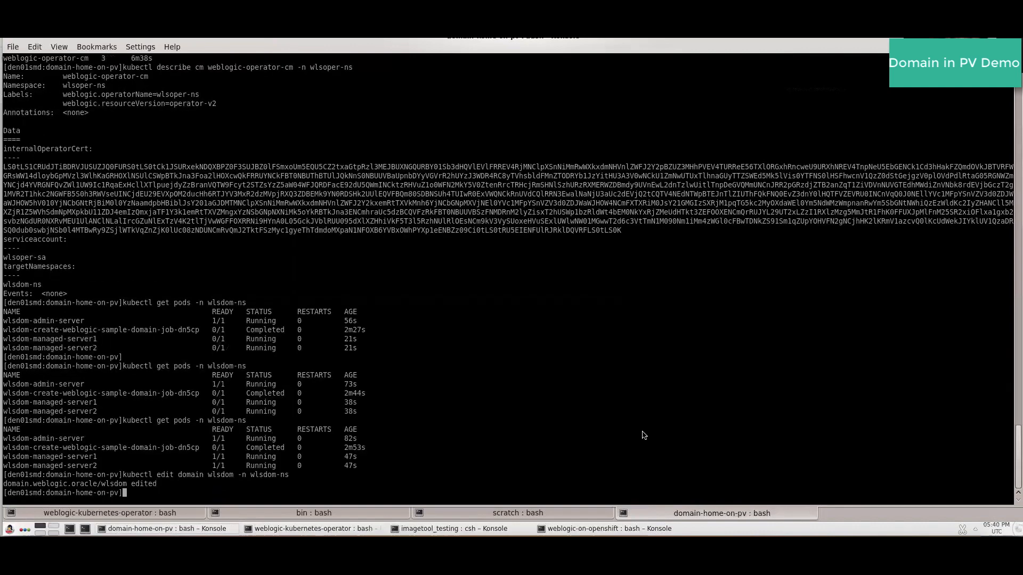
Watch the wlsdom-ns server pods terminate, list the files and open the wdt model in vi.
key("Return")
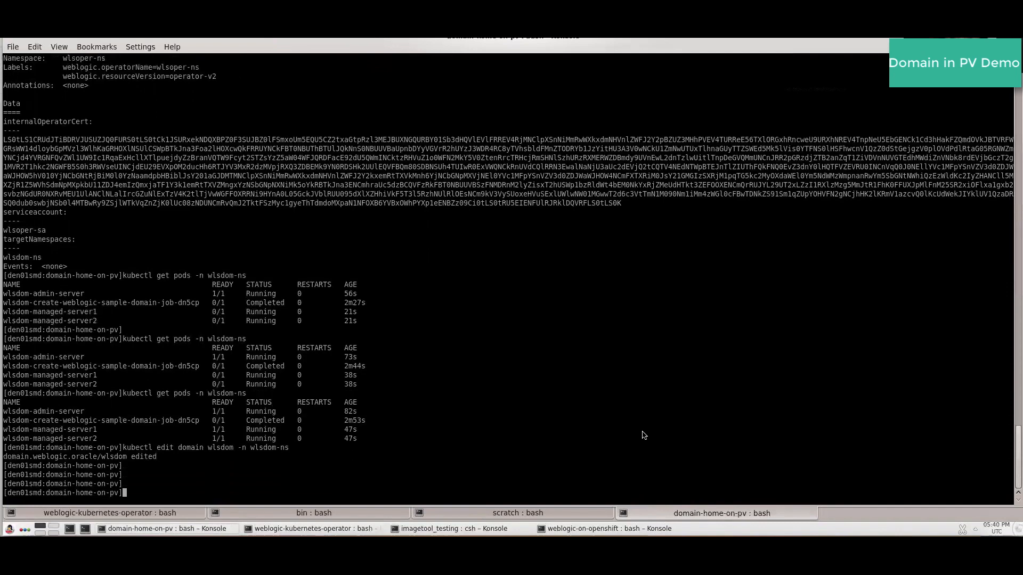
type("kubectl get pods -n wlsdom-ns")
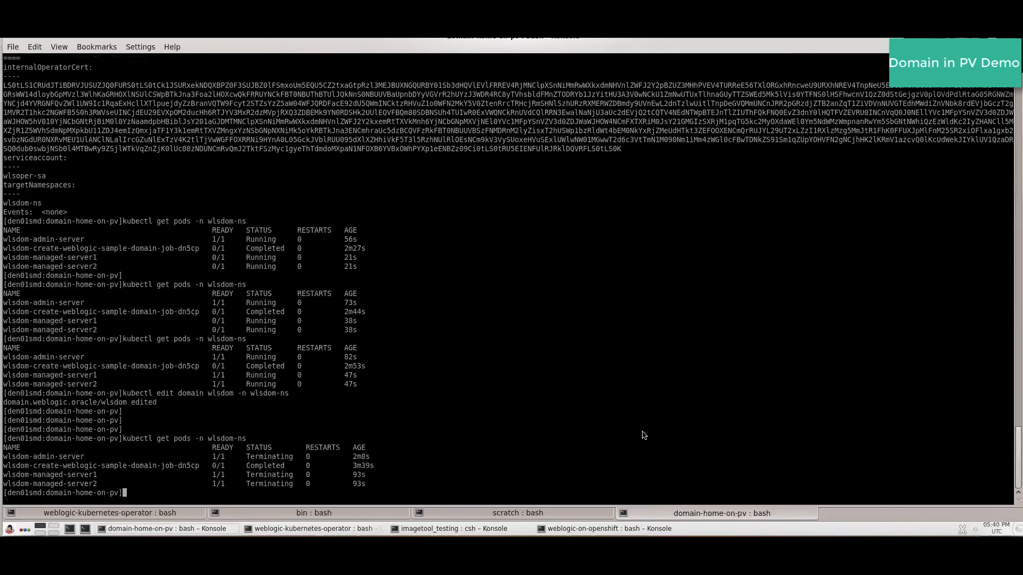
type("kubectl get pods -n wlsdom-ns")
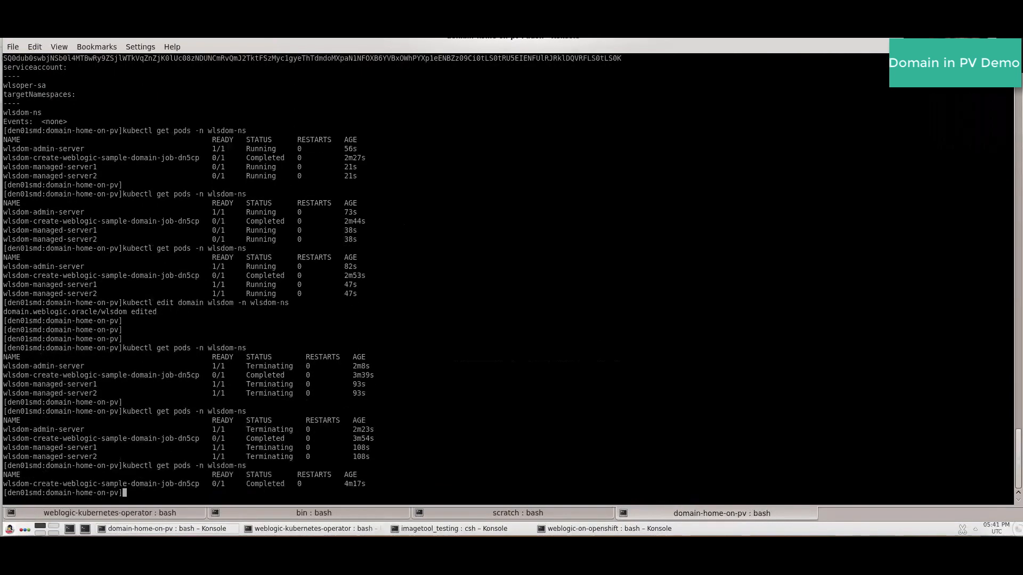
mouse_move(567, 414)
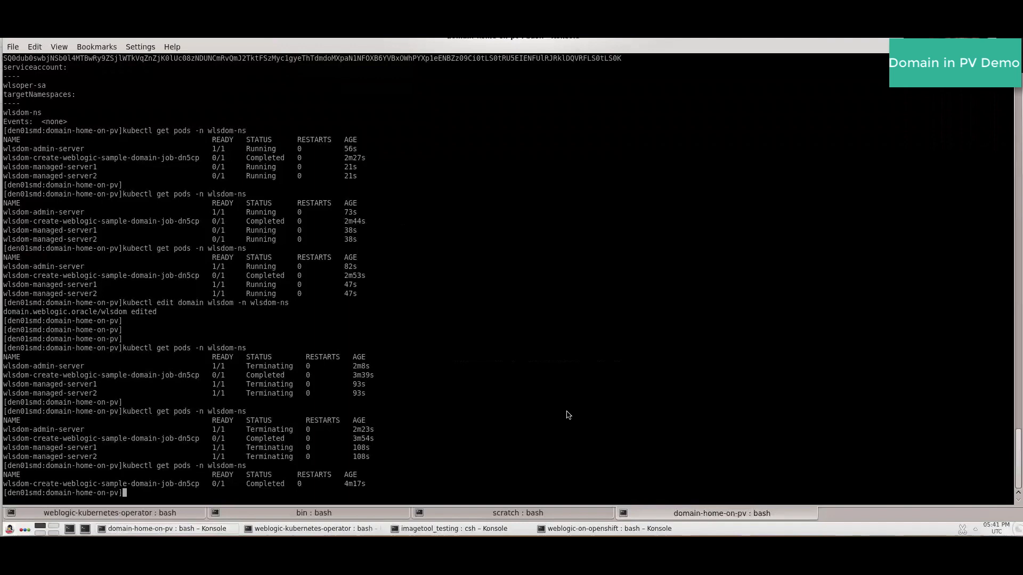
type("ls")
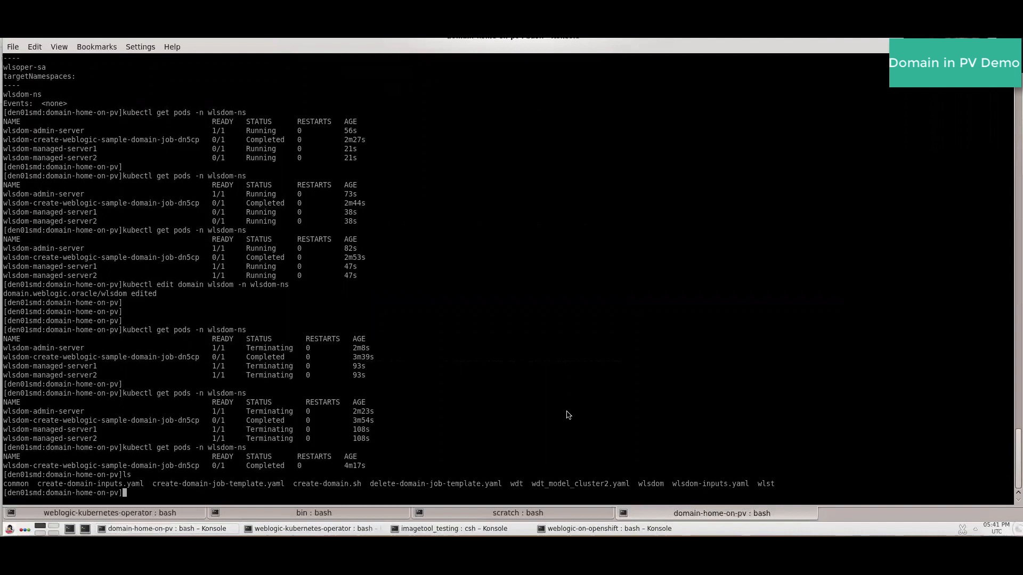
type("vi wdt")
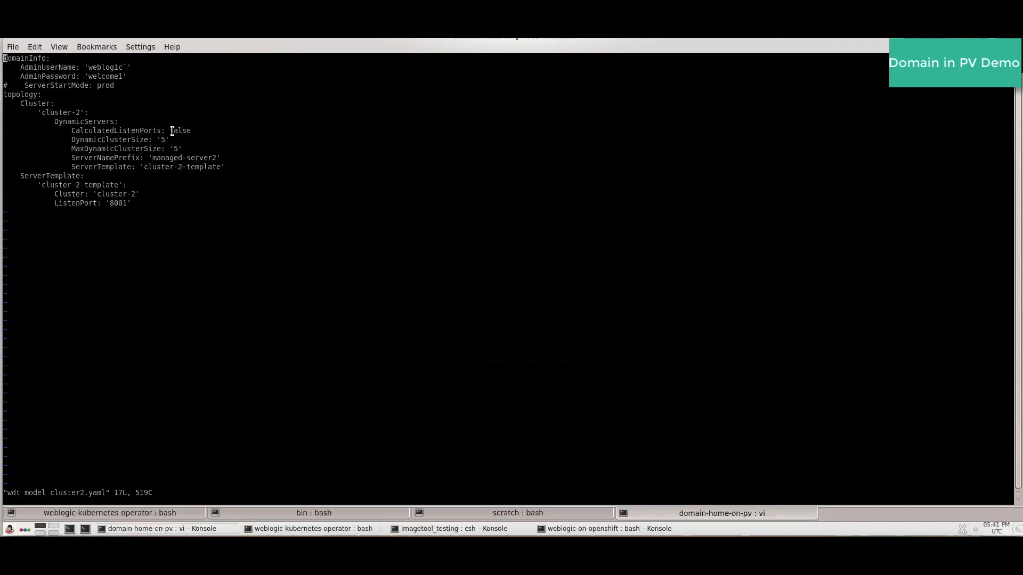
mouse_move(193, 130)
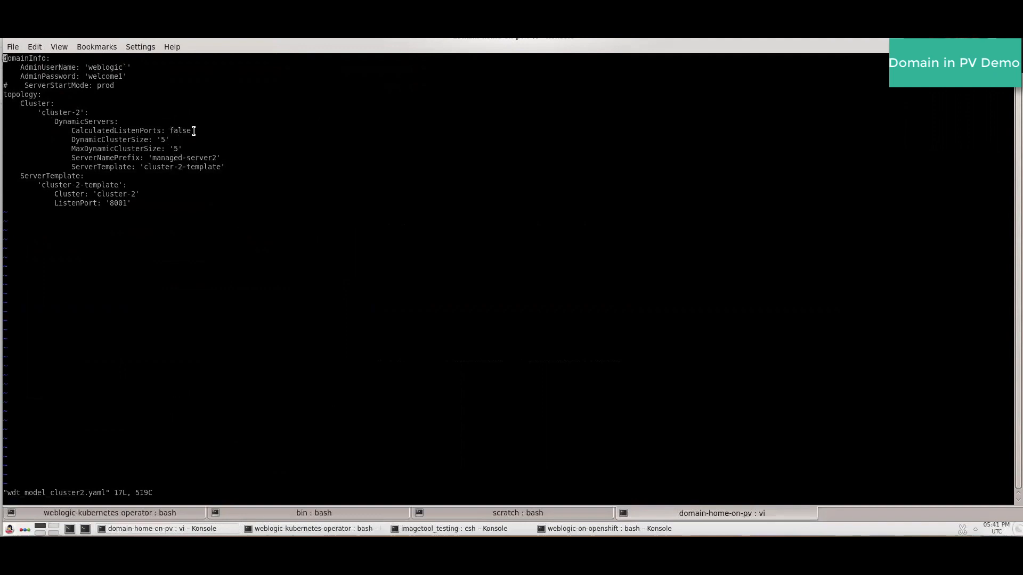
mouse_move(108, 215)
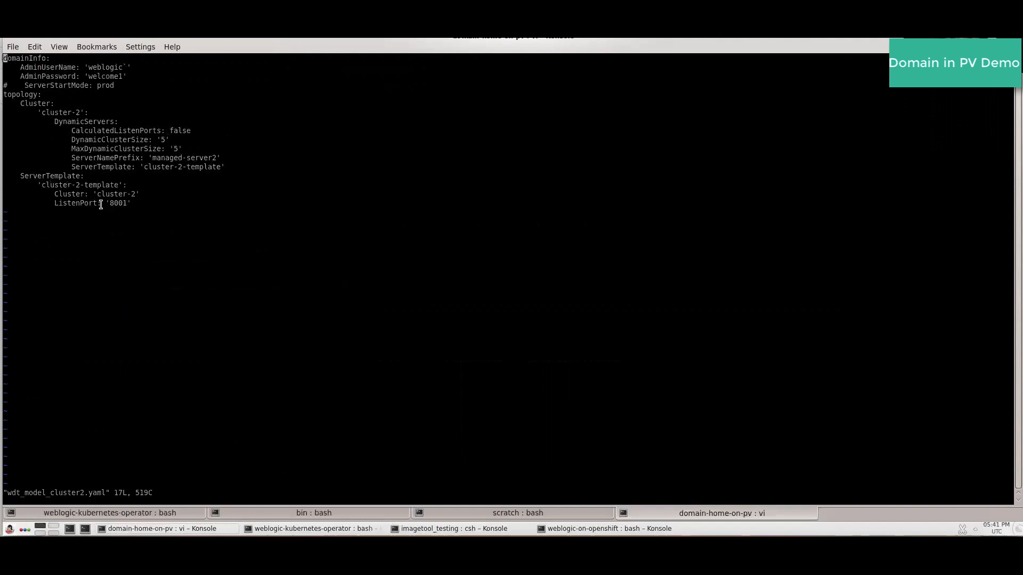
Quit wdt_model_cluster2.yaml without changes, returning to the shell prompt.
type(":q")
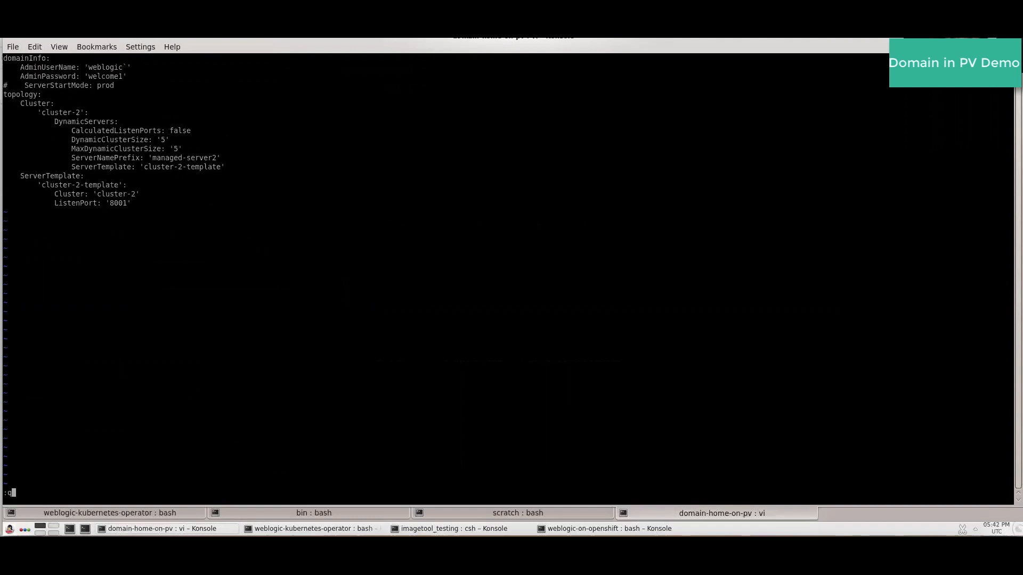
key("Return")
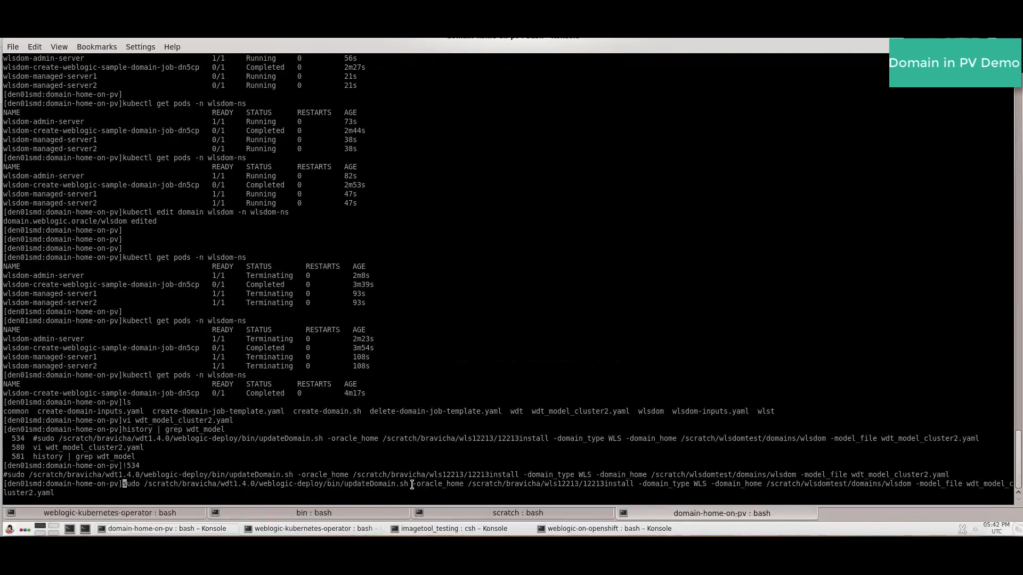
mouse_move(405, 483)
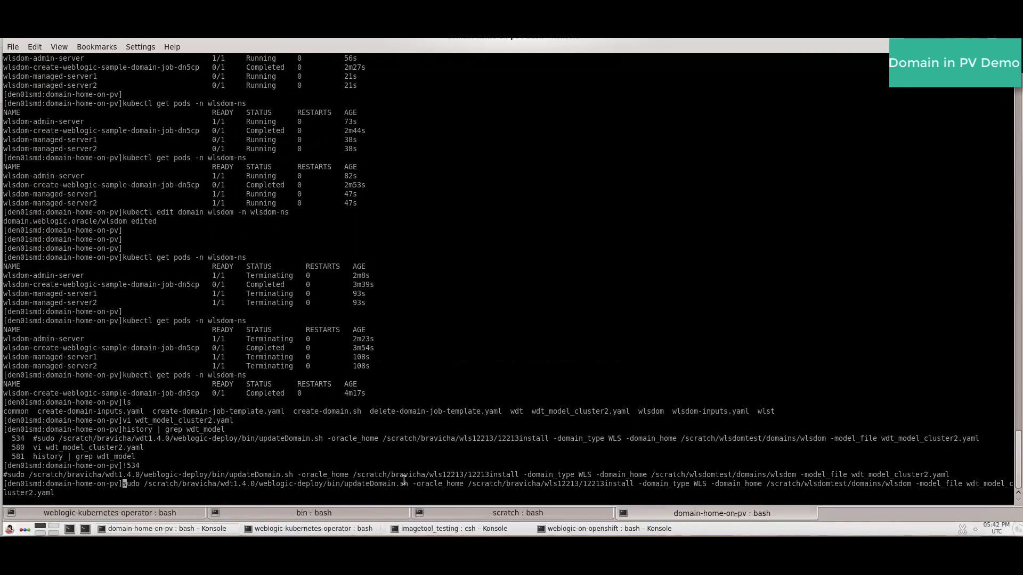
mouse_move(945, 484)
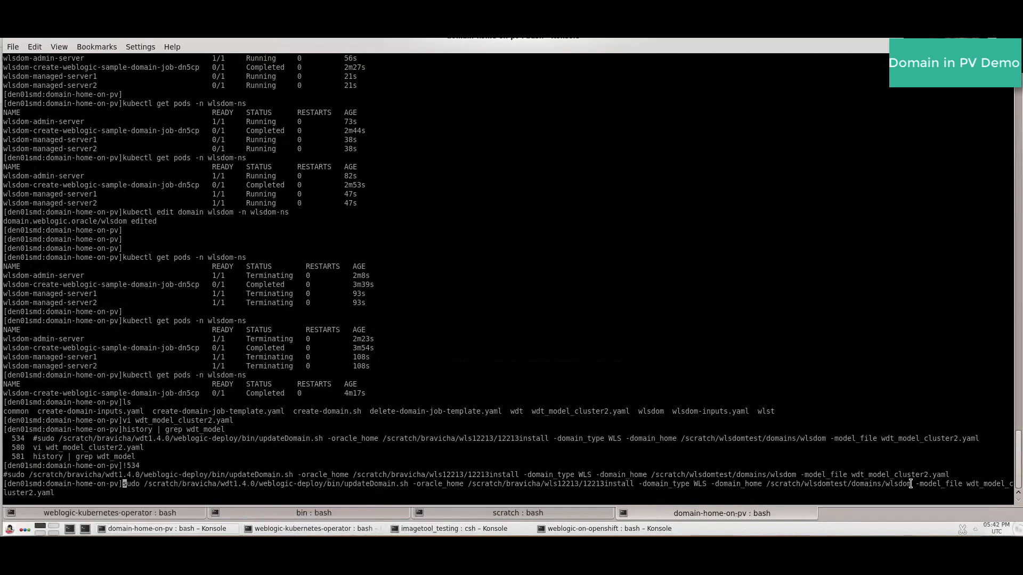
mouse_move(849, 420)
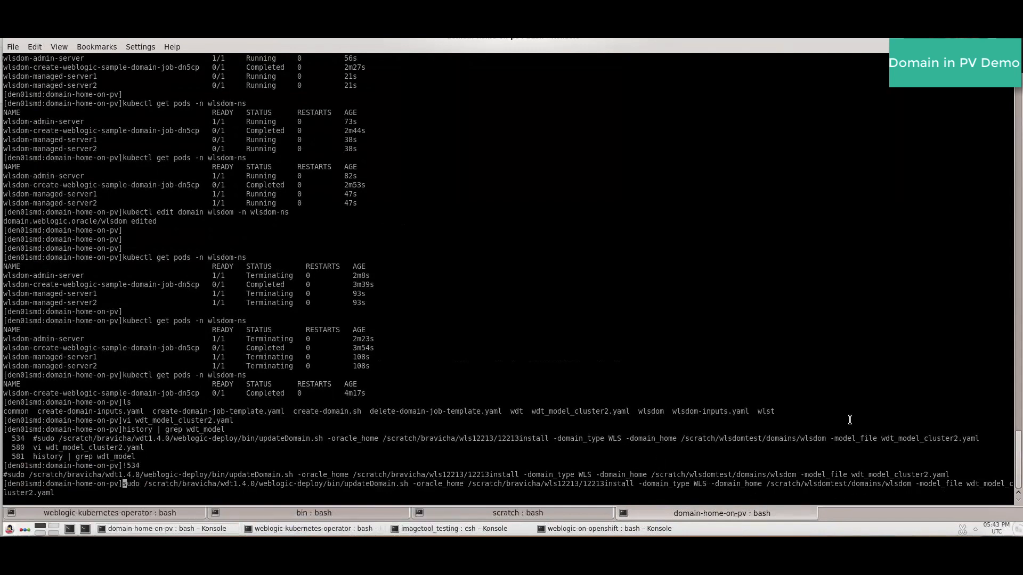
Begin exporting JAVA_HOME=/scratch/bravicha/ so updateDomain.sh can find Java.
type("export JAVA_HOME=/scratch/bravicha/")
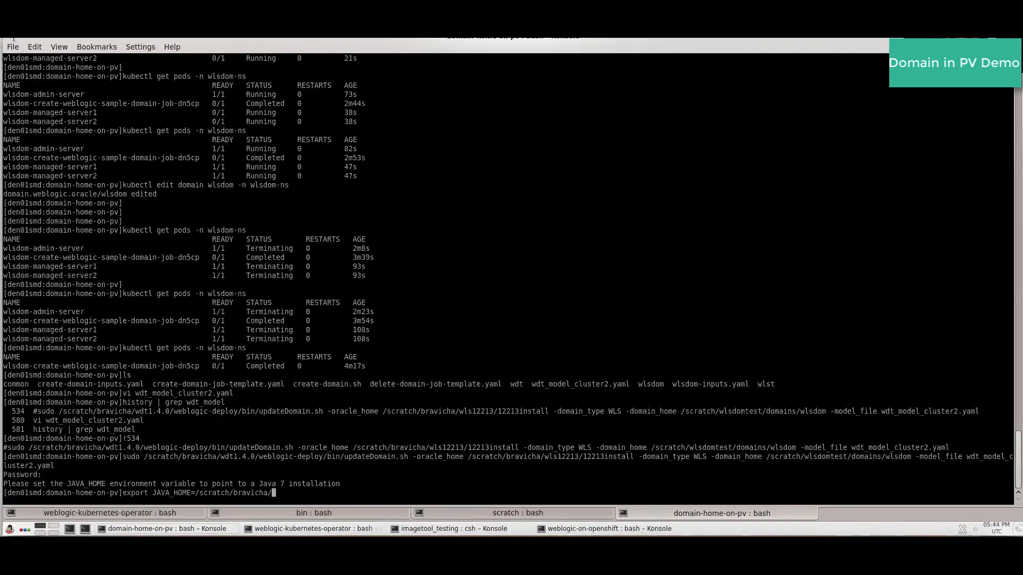
Set JAVA_HOME to /scratch/bravicha/jdk1.8.0_172 and rerun updateDomain.sh into WLST.
type("jdk1.8.0_172")
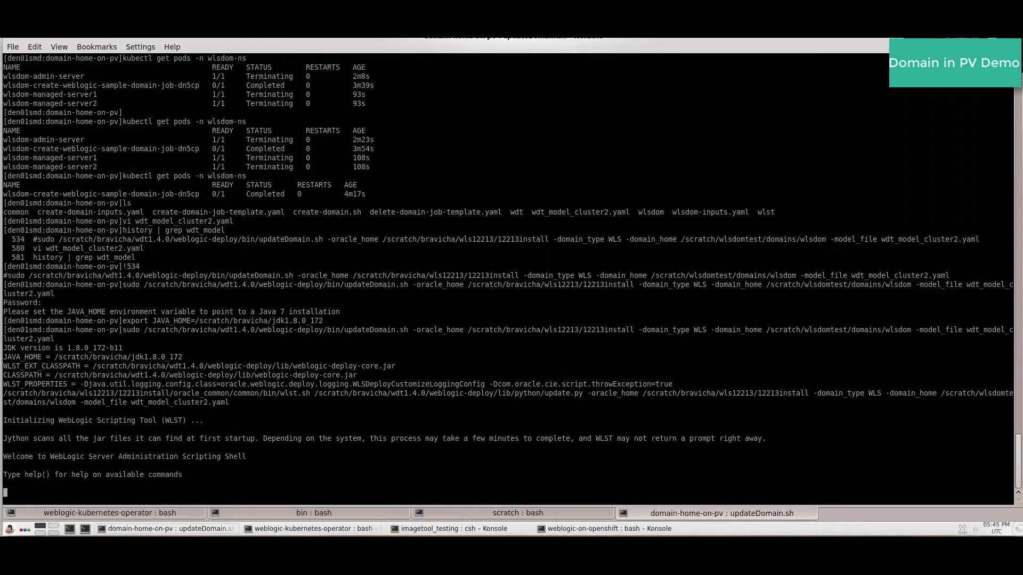
scroll("down", 3)
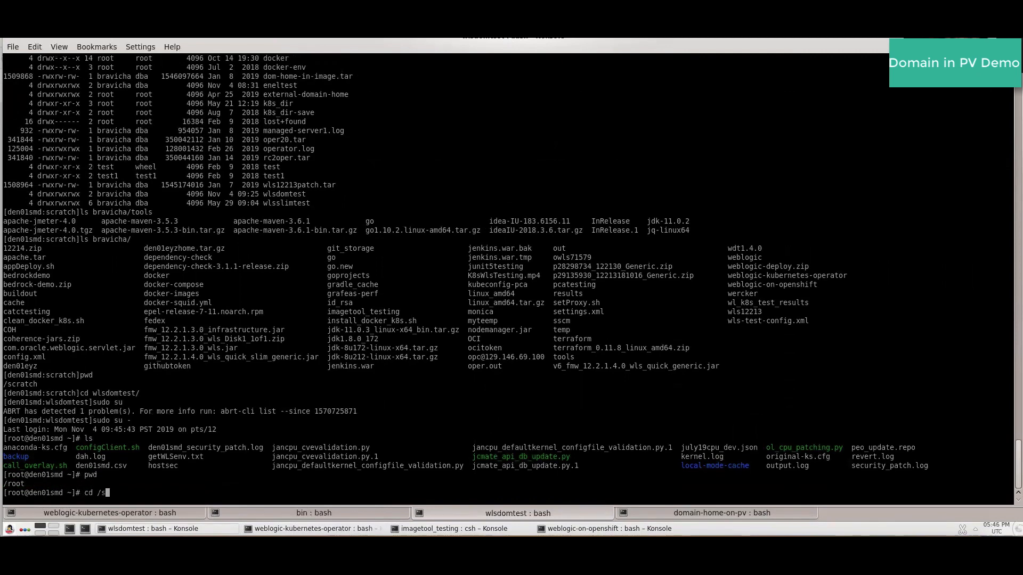
Change into /scratch/wlsdomtest/domains/wlsdom/config in the root shell.
type("cratch/")
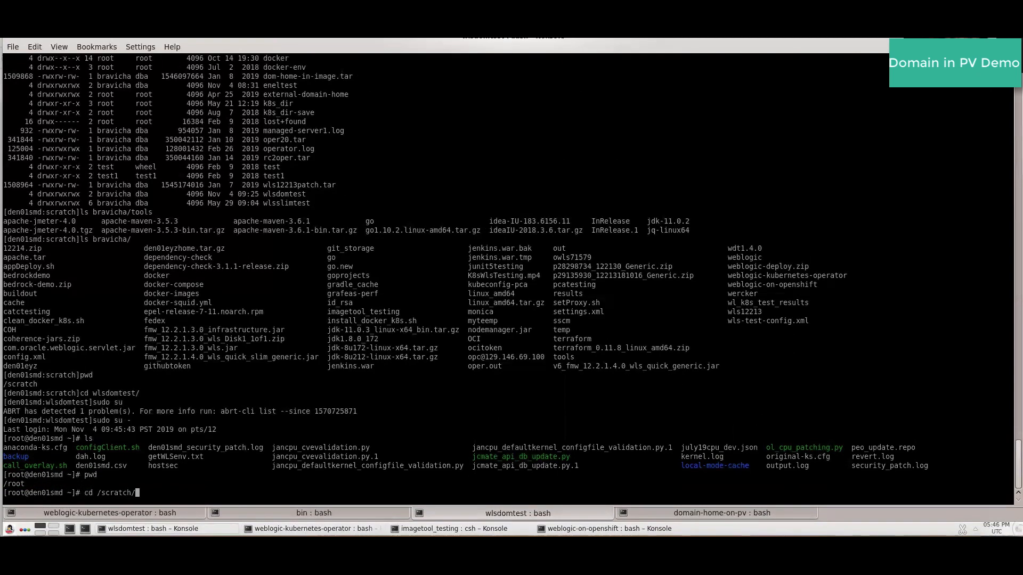
type("wlsdomtest/")
type("c")
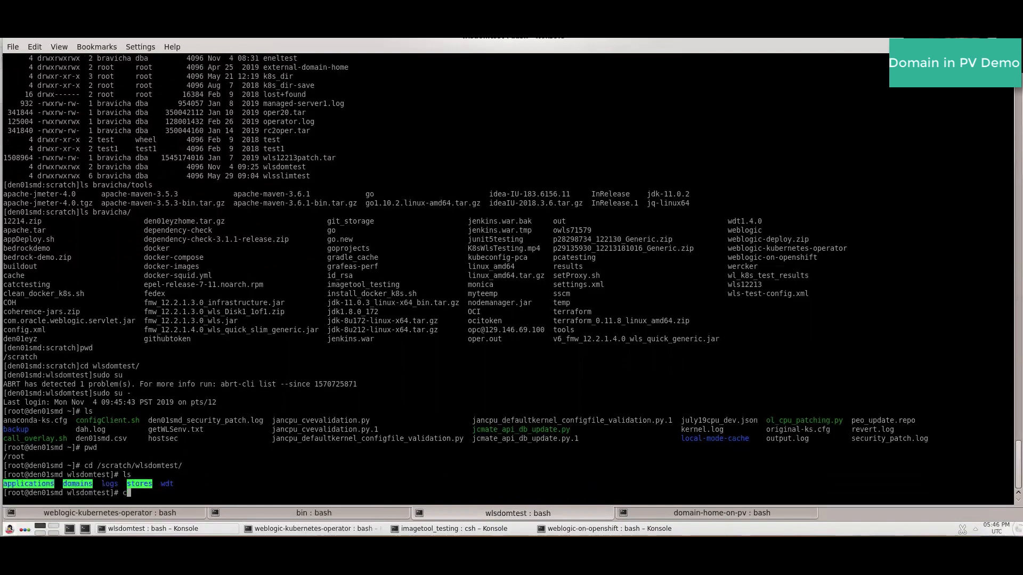
type("domains/")
type("ls")
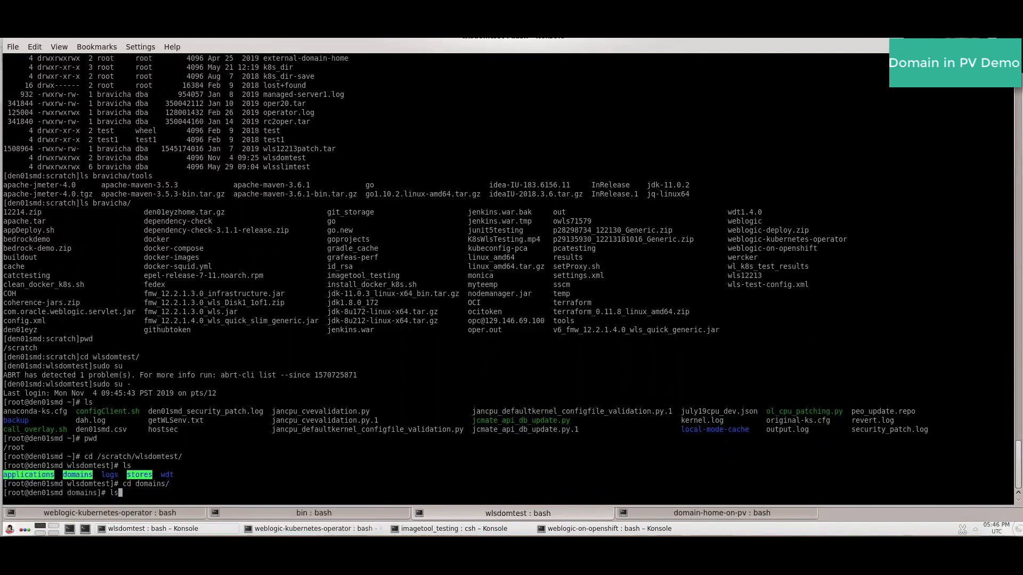
type("cd wlsdom/")
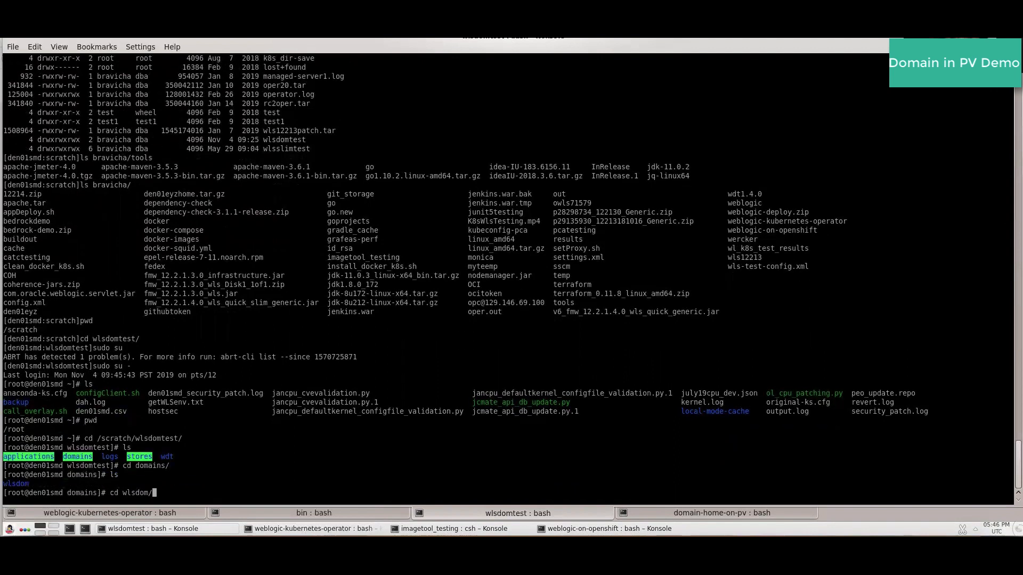
type("con")
type("/cluster")
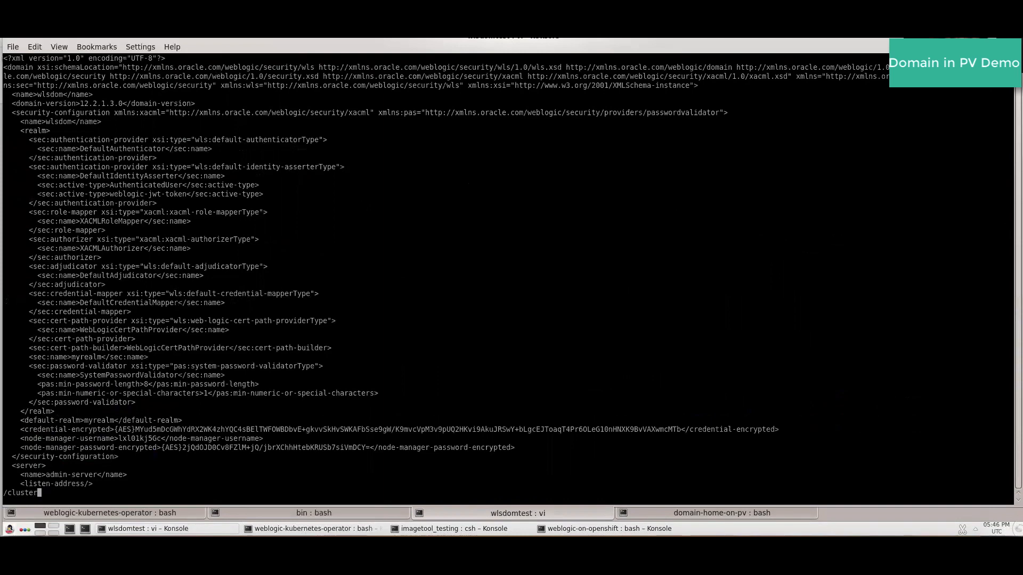
Review config.xml in vi through the cluster-2-template server template and cluster entries.
scroll("down", 3)
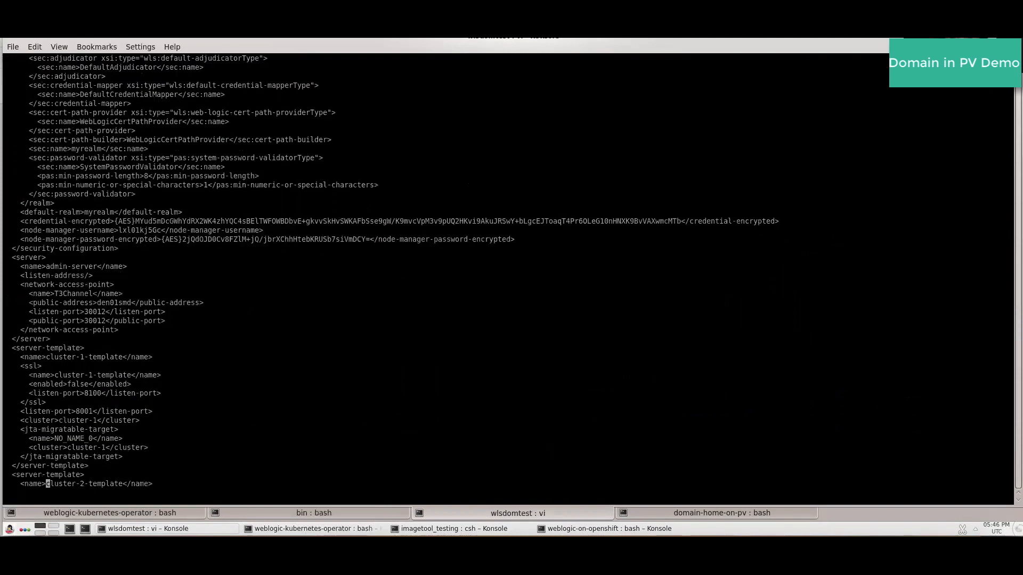
scroll("down", 3)
type("/cluster-2")
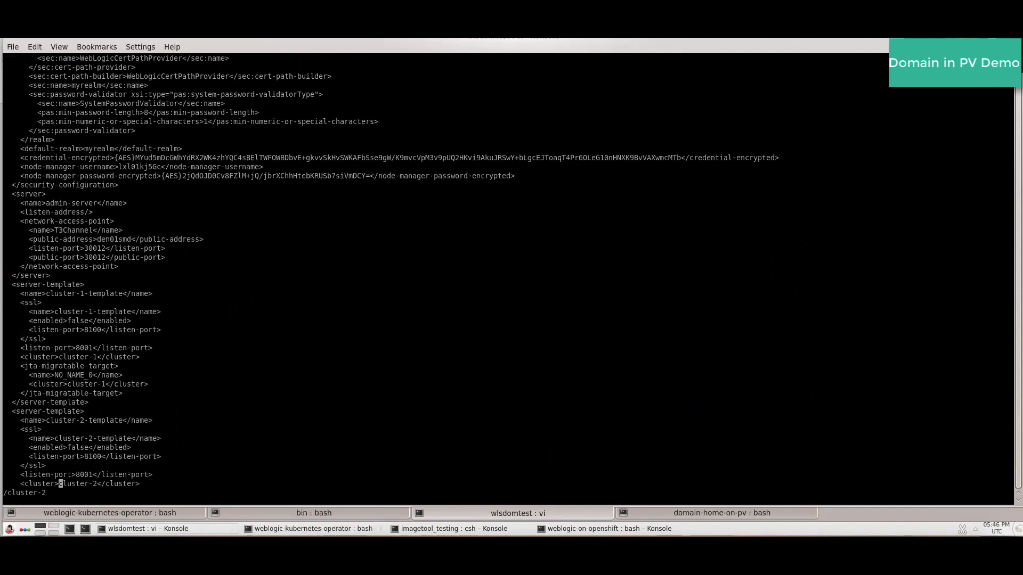
scroll("down", 3)
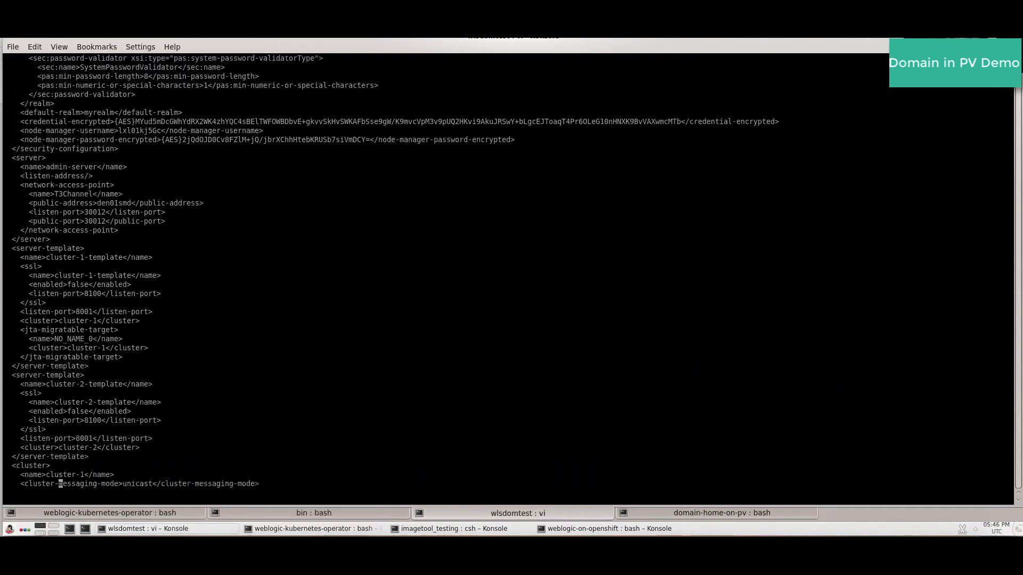
scroll("down", 3)
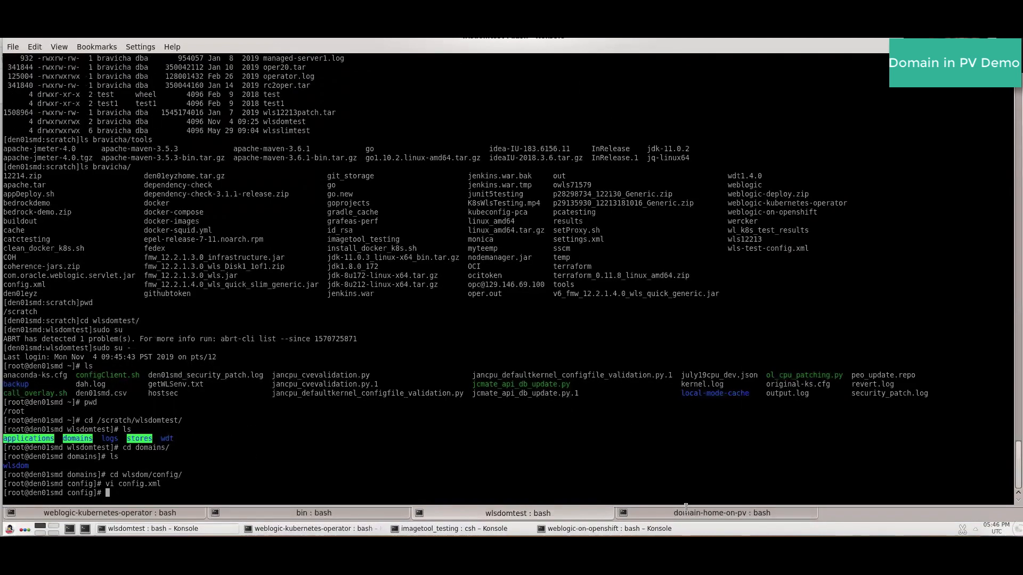
Back in domain-home-on-pv, enter kubectl edit domain wlsdom -n wlsdom-ns after updateDomain succeeds.
left_click(721, 512)
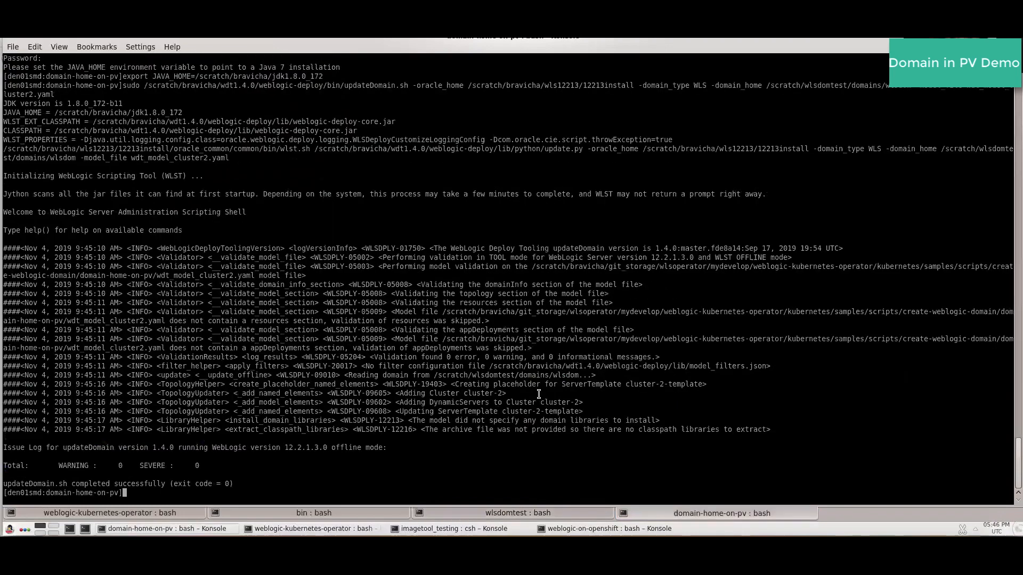
type("kubec")
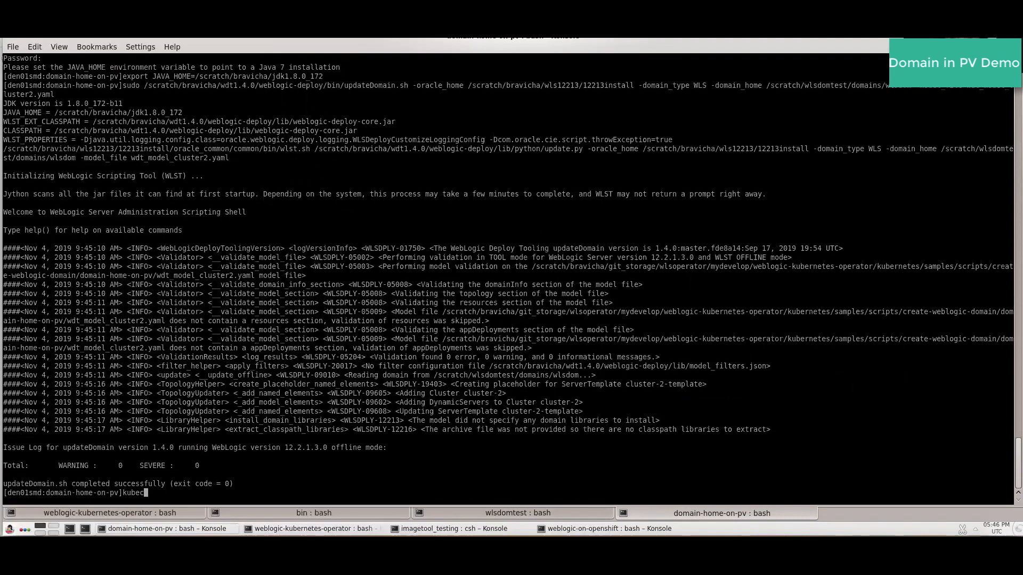
type("tl")
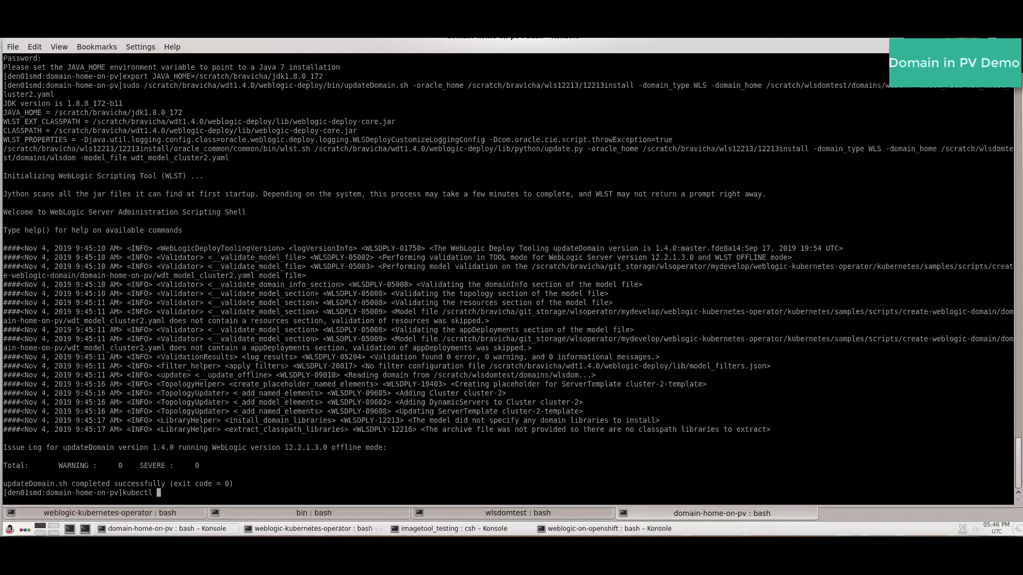
type("edit doam")
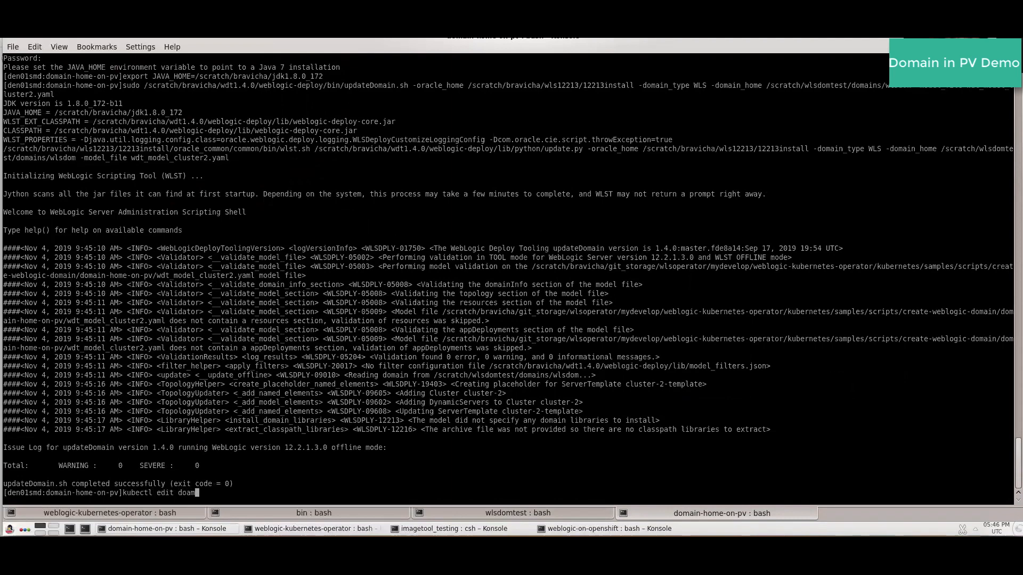
key("BackSpace")
type("main w")
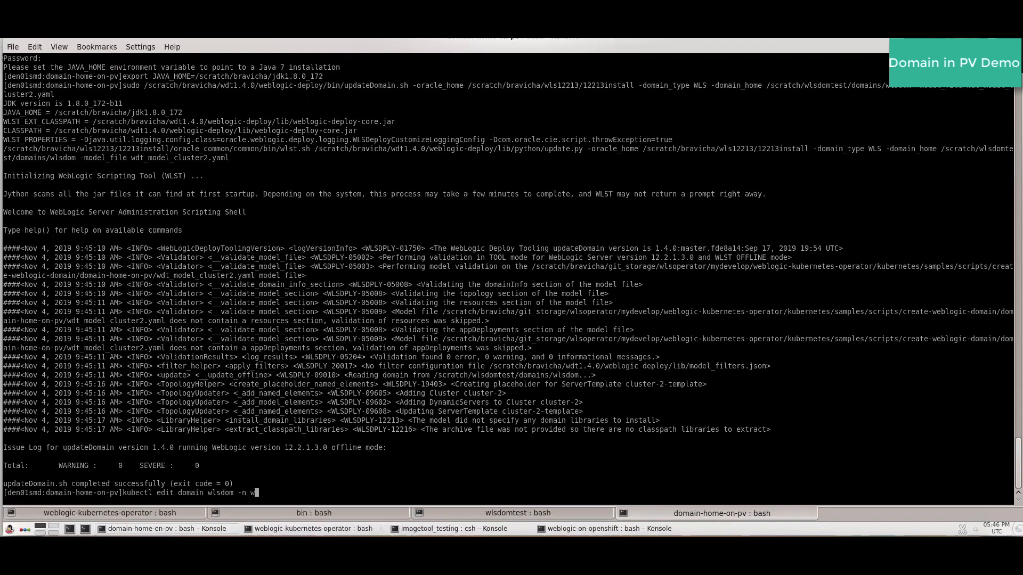
type("lsdom-n")
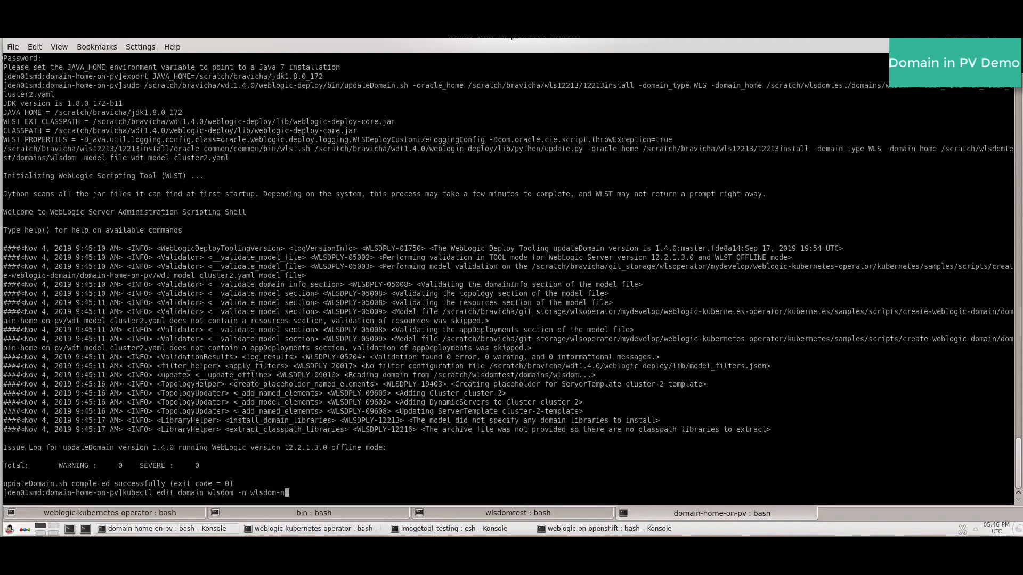
type("s")
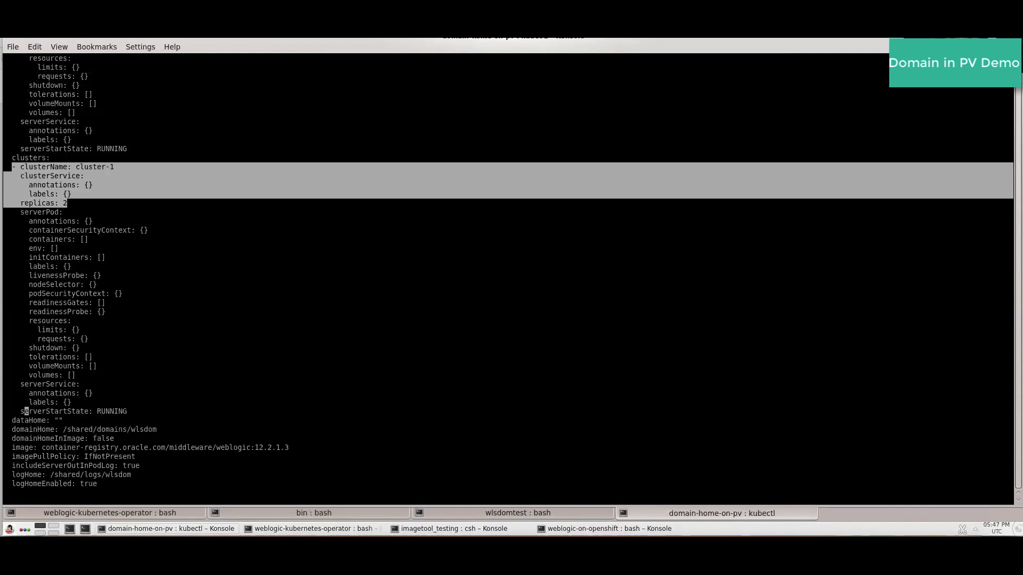
Add a cluster-2 entry copied from cluster-1 under clusters and save with :wq.
key("i")
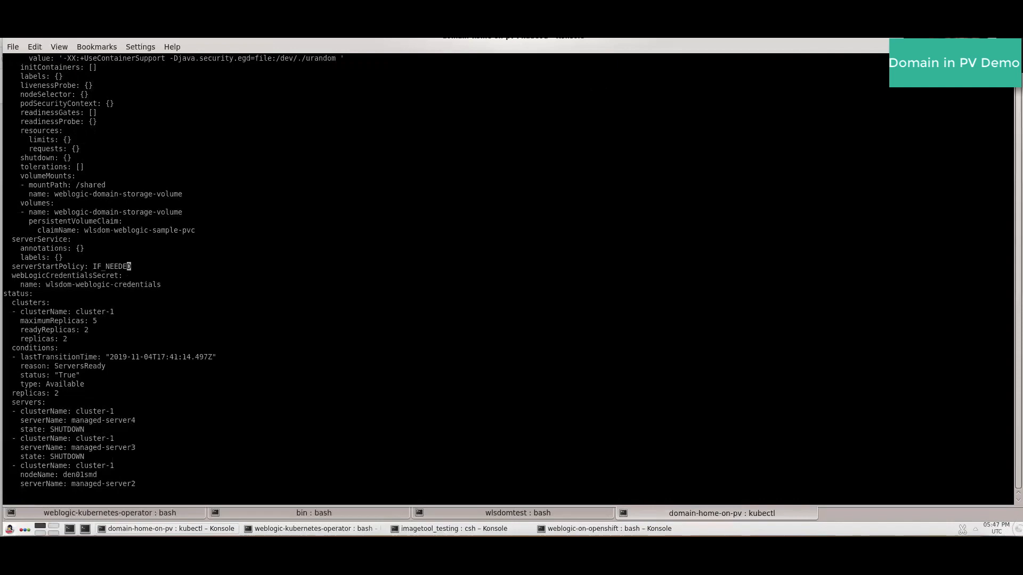
type(":wq")
type("kubectl g")
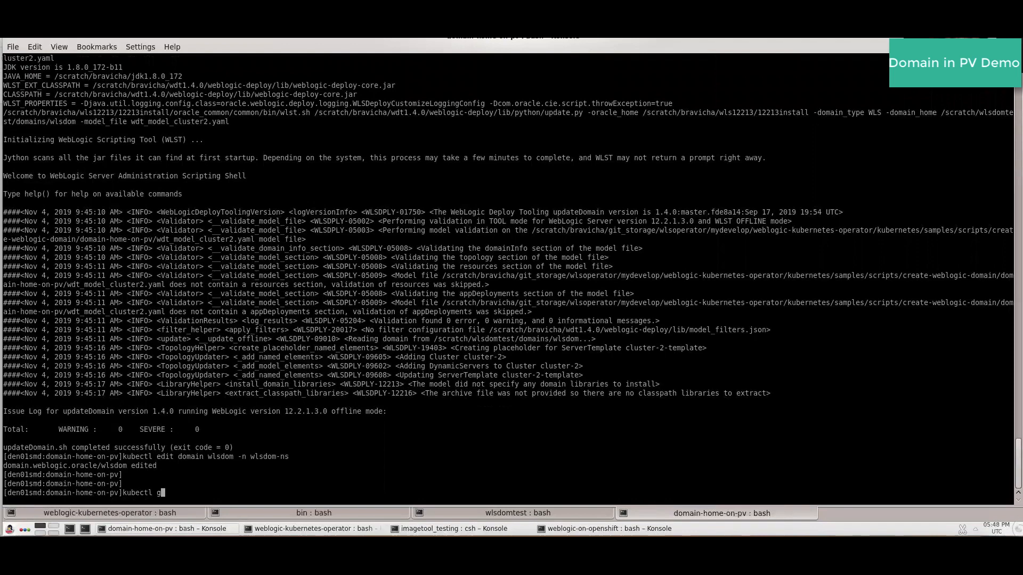
Run kubectl get pods -n wlsdom-ns to list the domain's pods.
type("et pods -n wldsom")
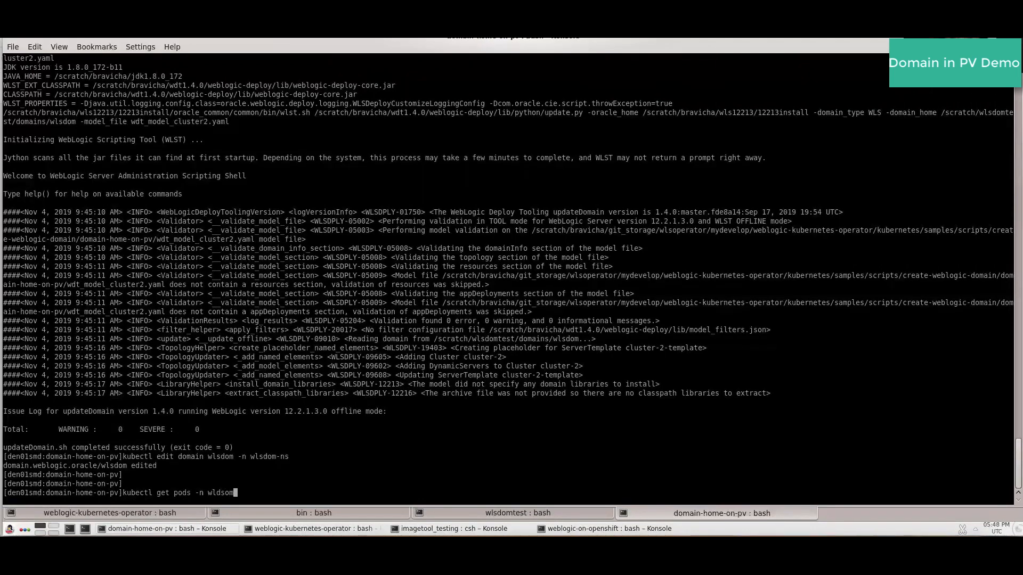
key("BackSpace")
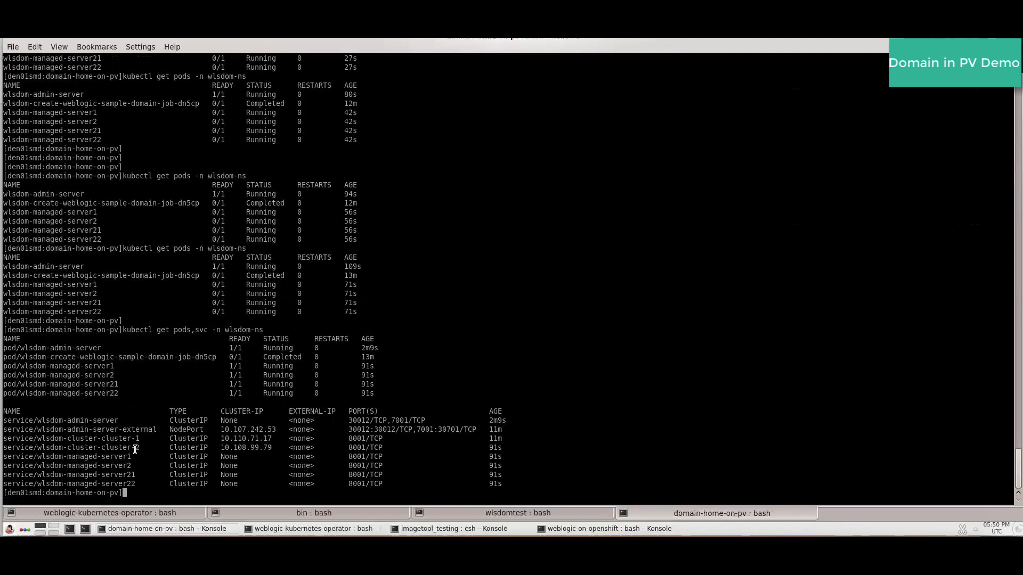
mouse_move(396, 451)
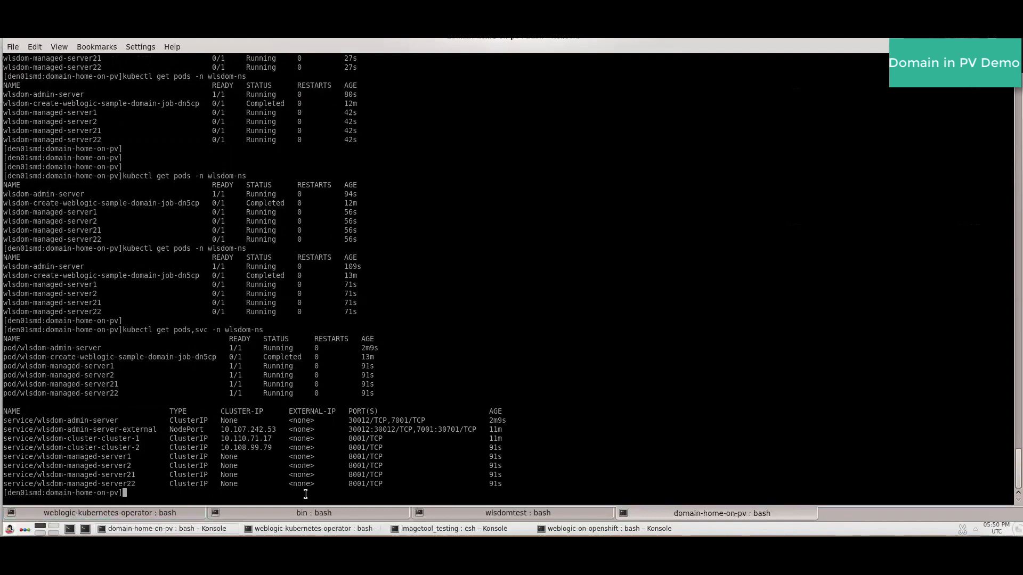
mouse_move(413, 494)
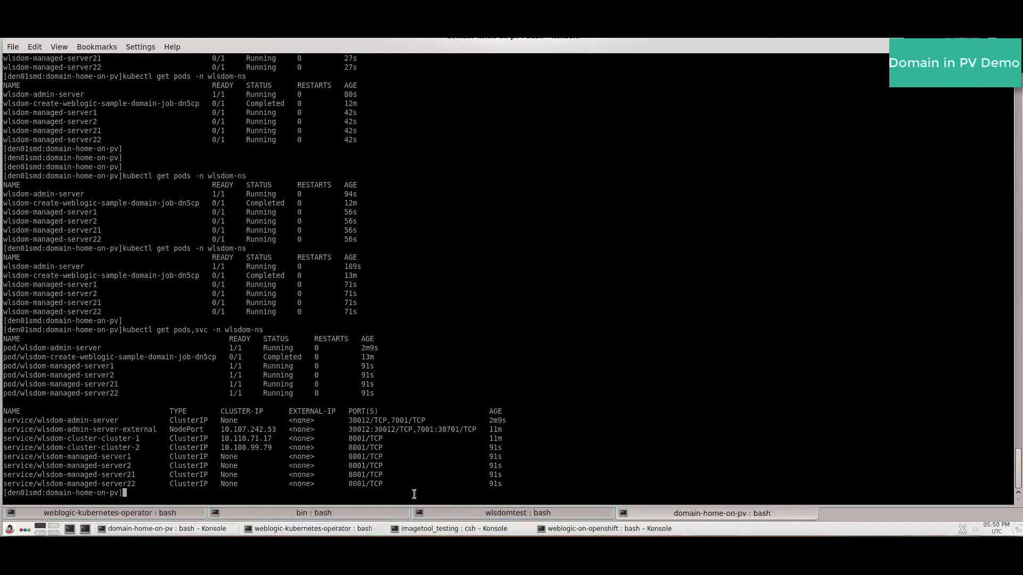